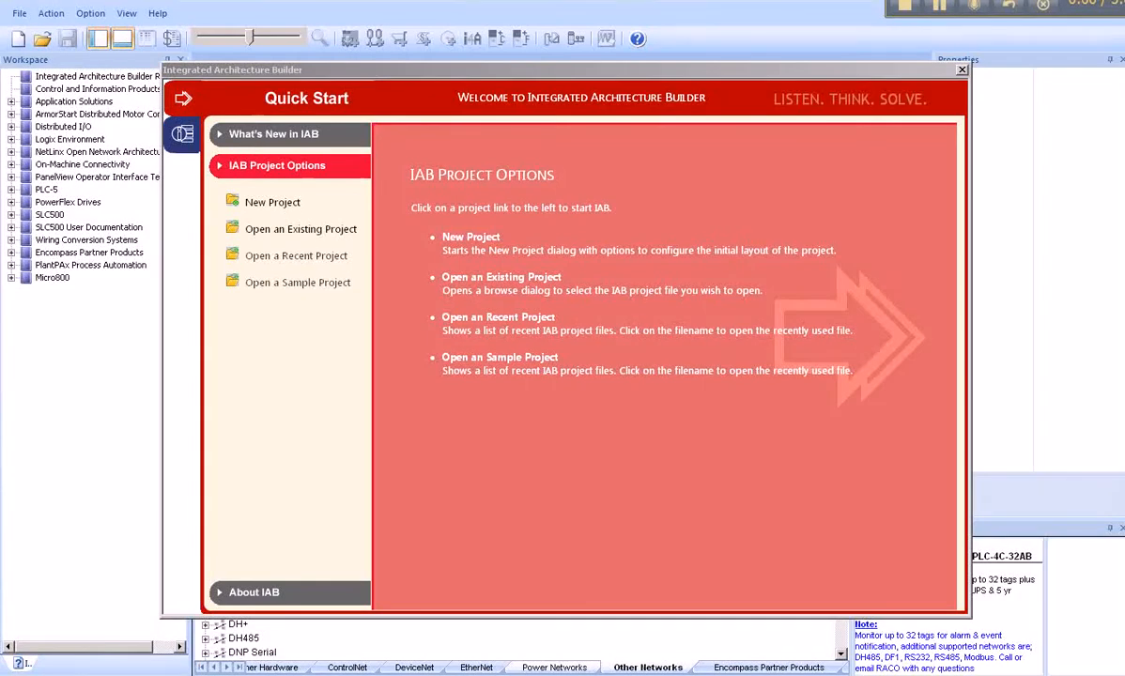
{"action": "mouse_move", "coordinate": [593, 432]}
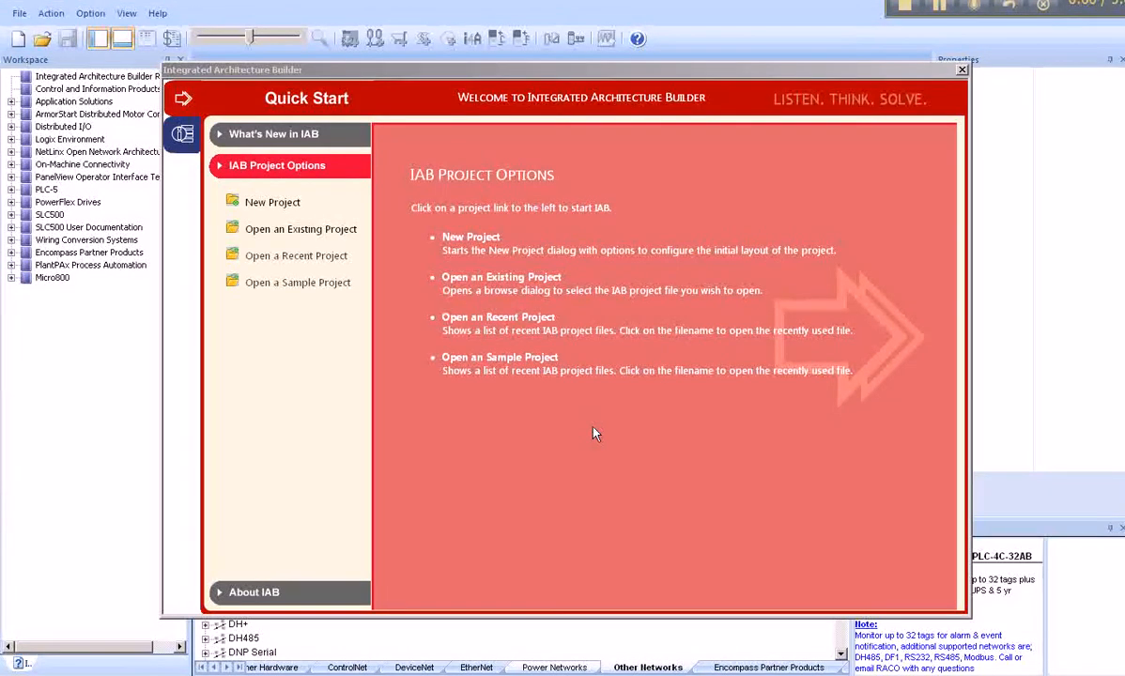
{"action": "mouse_move", "coordinate": [39, 500]}
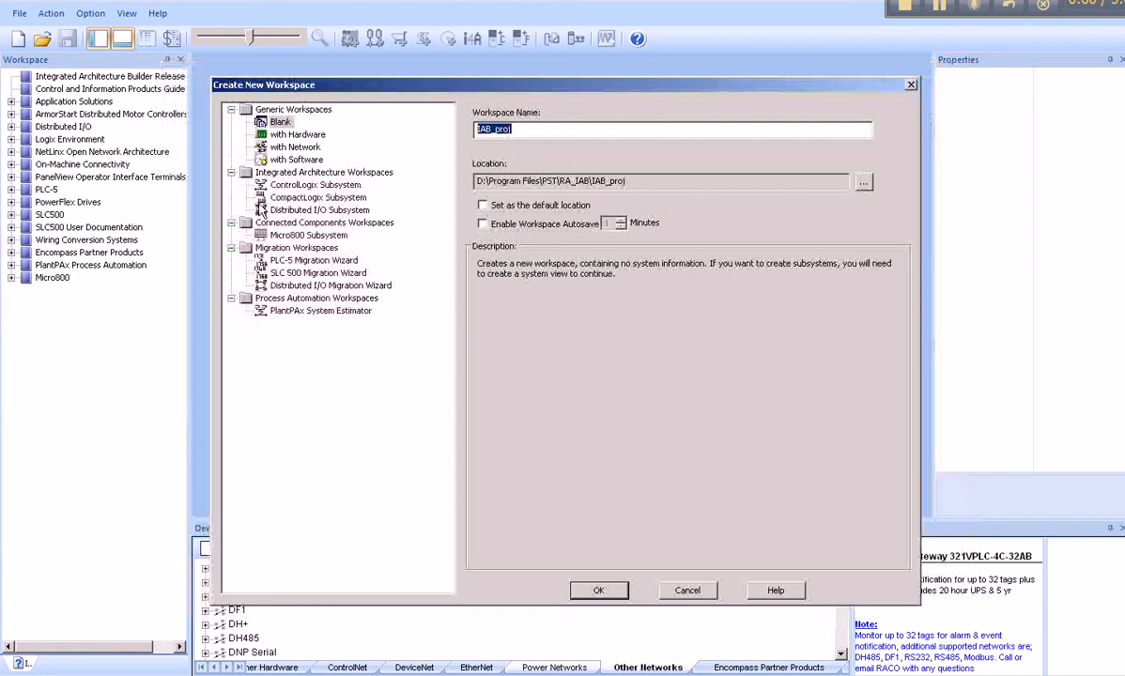
Name the new blank workspace 312 and confirm its creation
{"action": "type", "text": "3"}
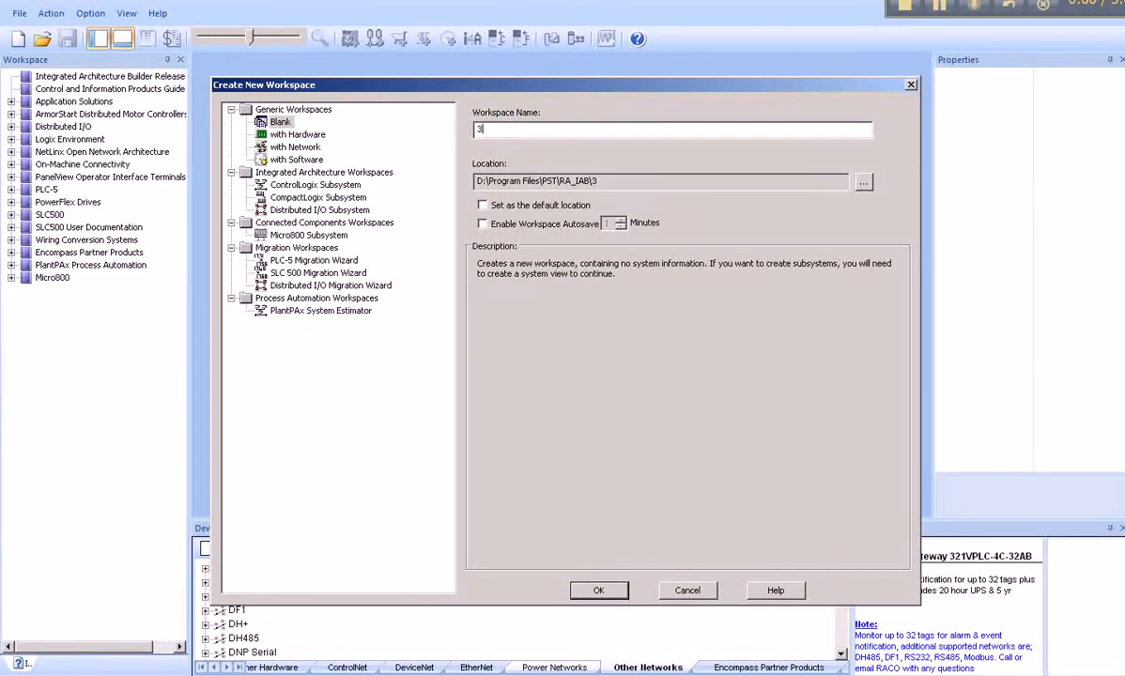
{"action": "type", "text": "12"}
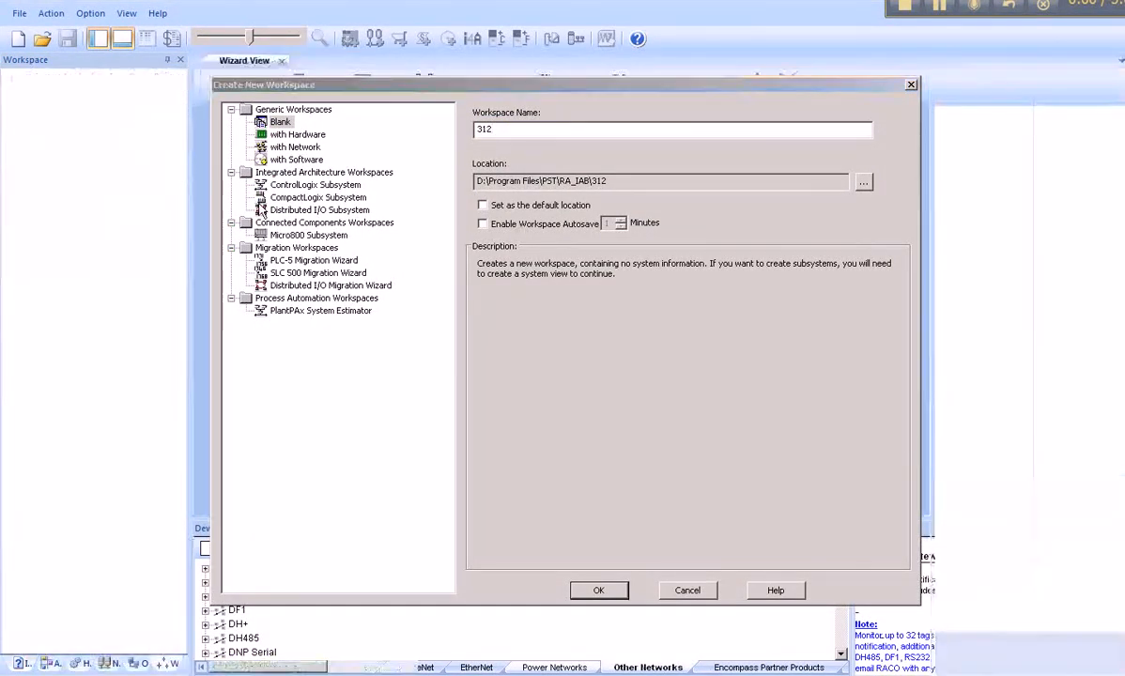
{"action": "left_click", "coordinate": [597, 590]}
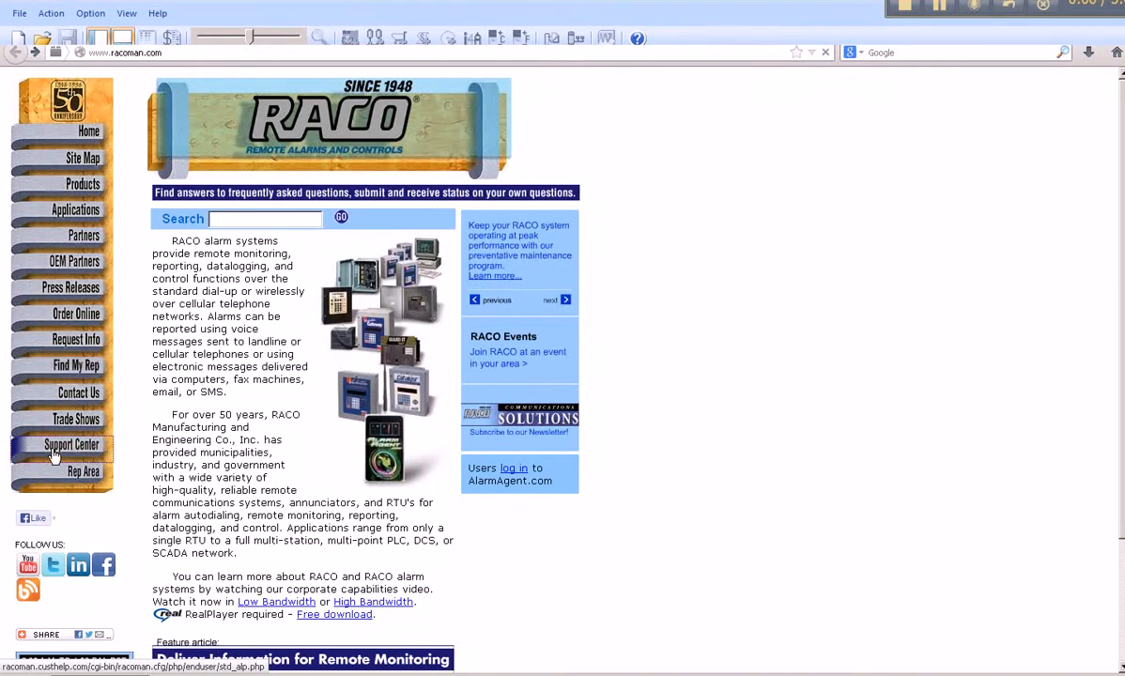
Search the RACO support center answers using the suggested keyword for 'r'
{"action": "left_click", "coordinate": [72, 444]}
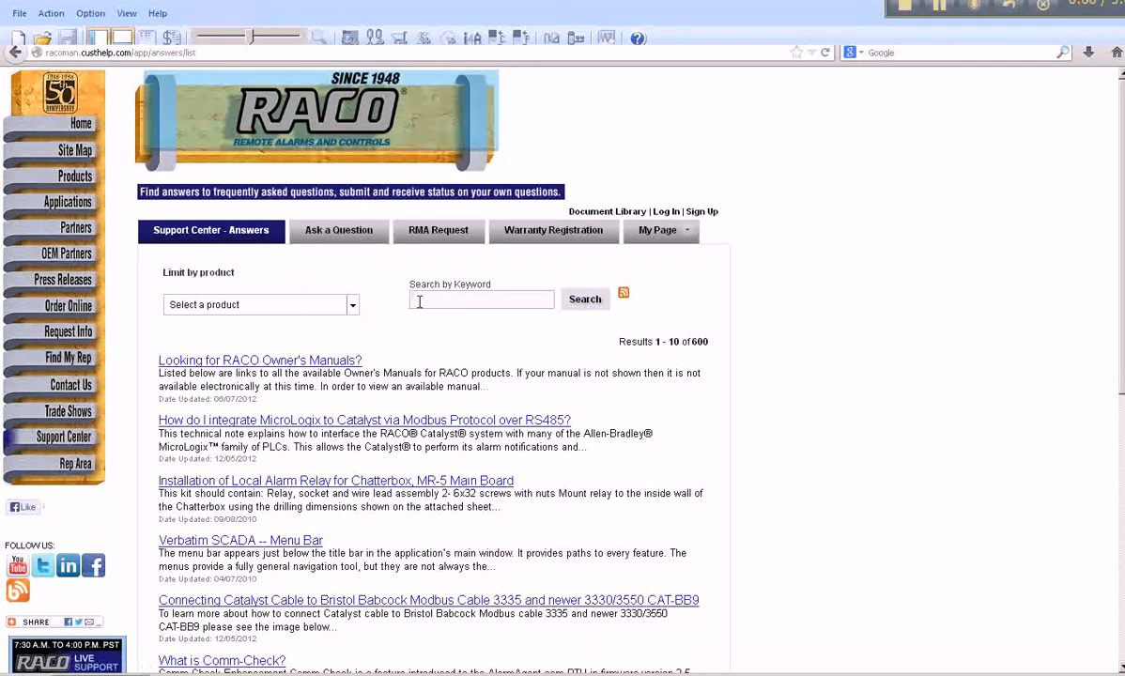
{"action": "type", "text": "r"}
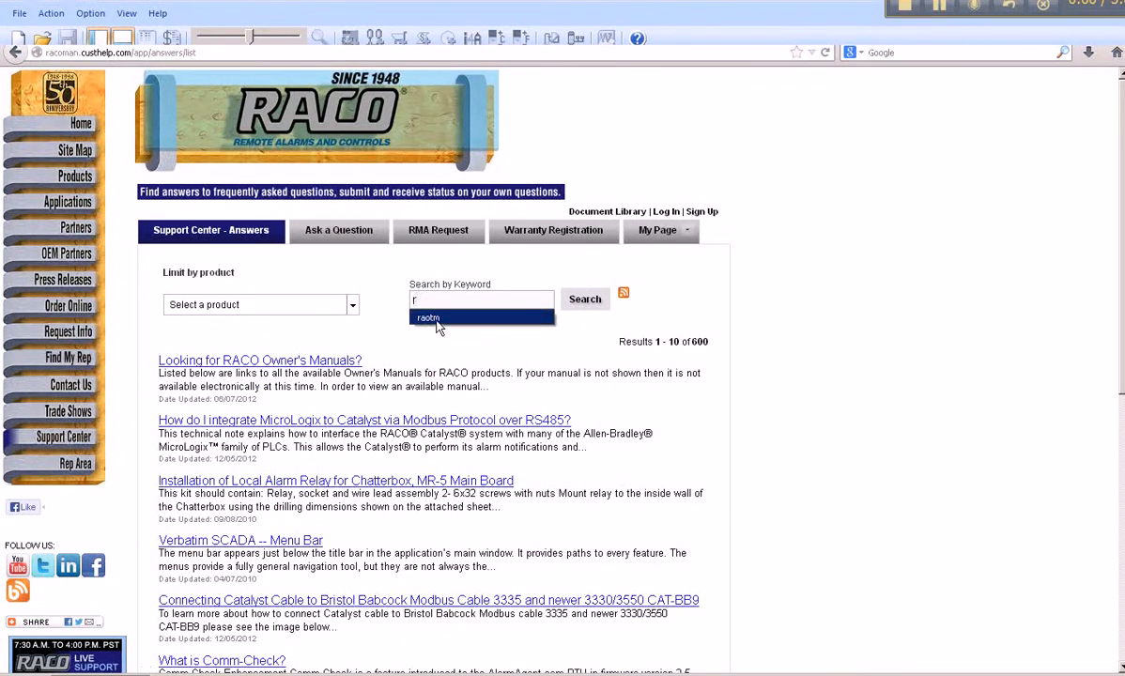
{"action": "left_click", "coordinate": [584, 299]}
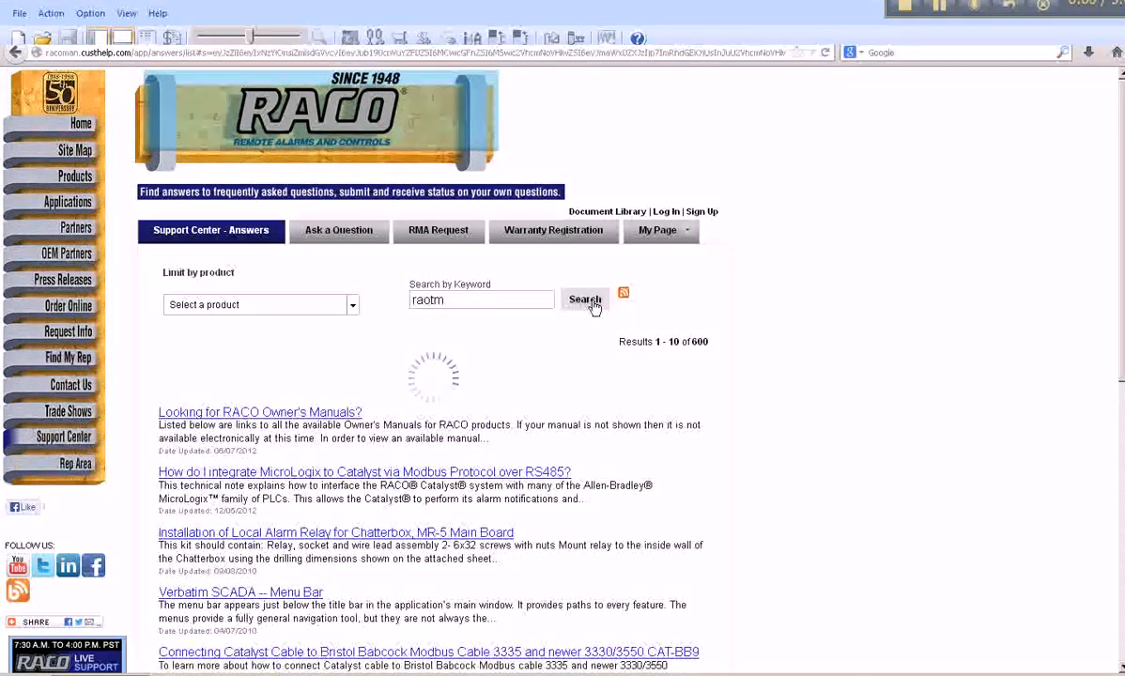
{"action": "left_click", "coordinate": [584, 299]}
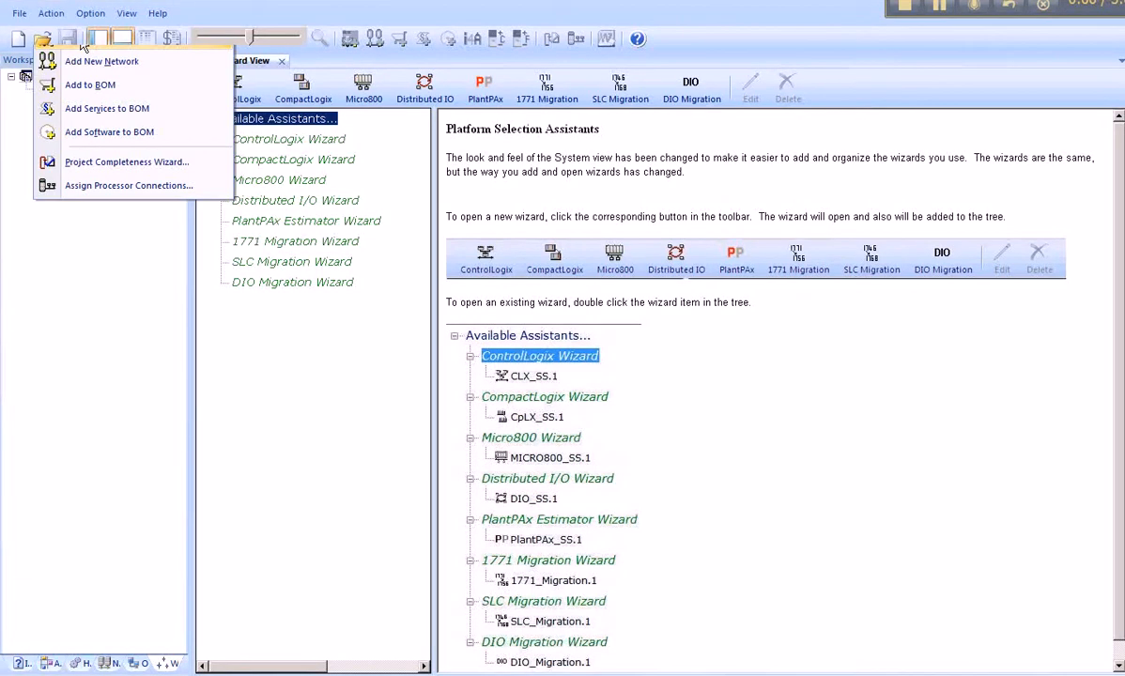
Add a MicroLogix 1400 controller, model 1766-L32AWA, via Add New Hardware
{"action": "left_click", "coordinate": [101, 60]}
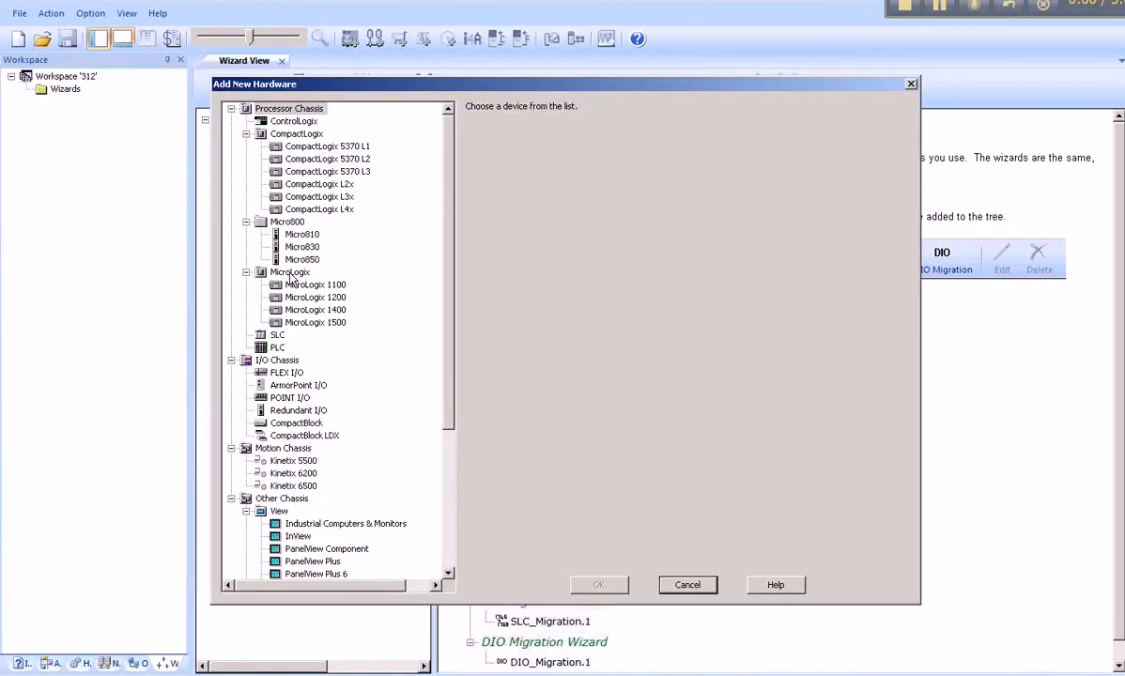
{"action": "left_click", "coordinate": [291, 270]}
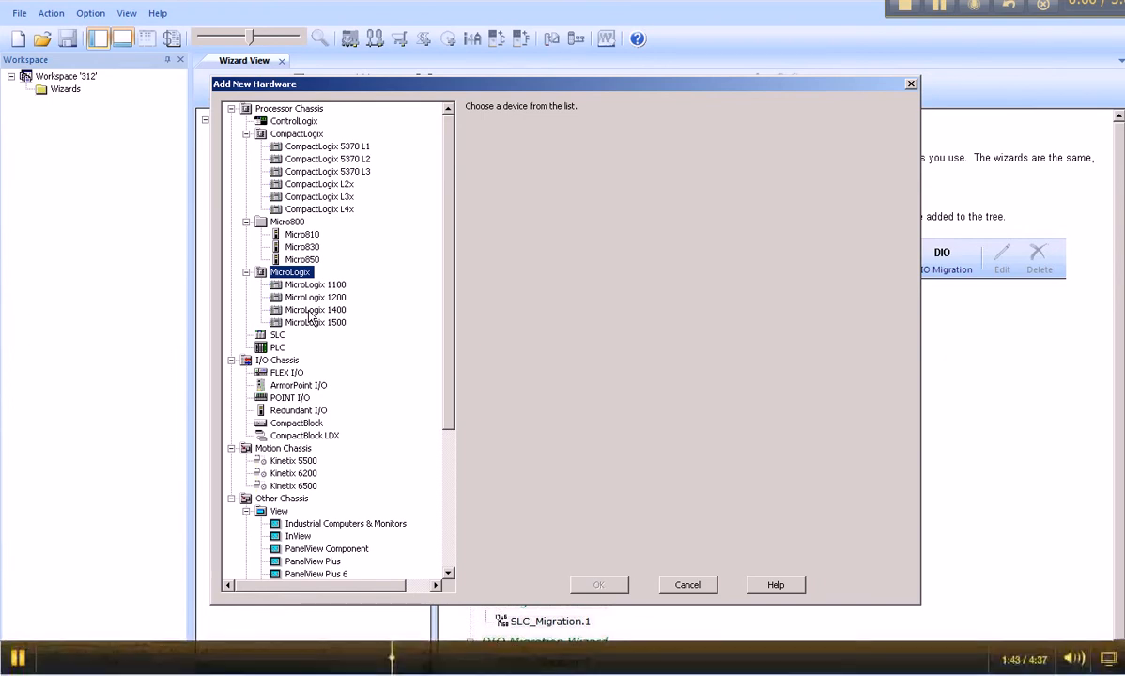
{"action": "left_click", "coordinate": [315, 310]}
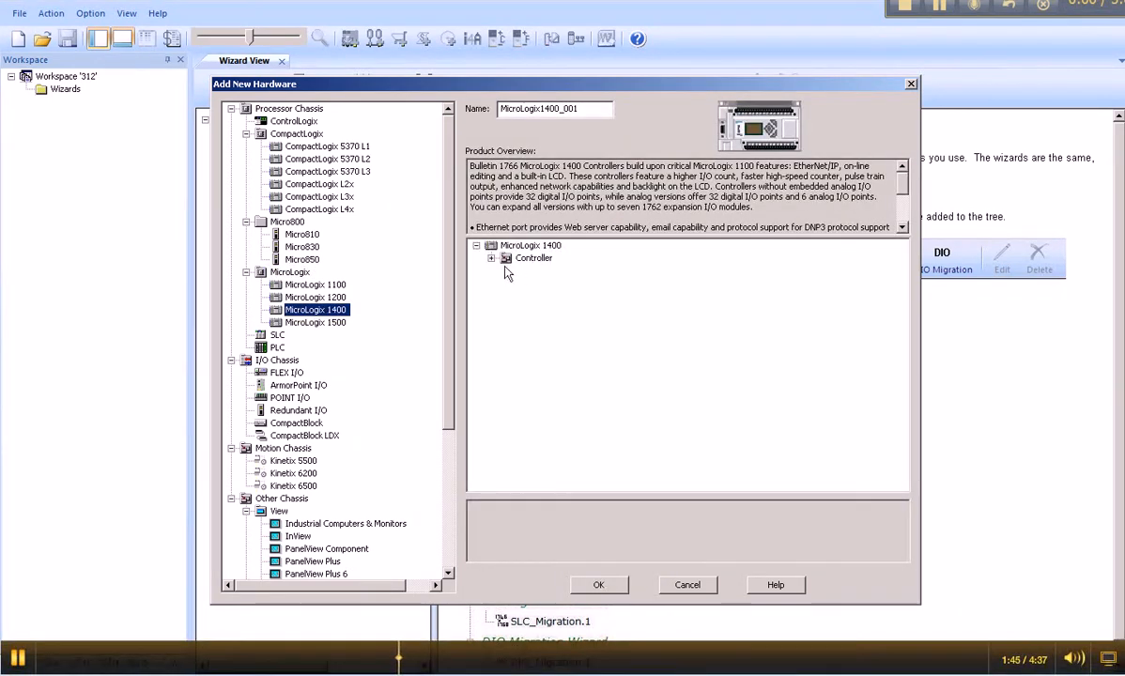
{"action": "left_click", "coordinate": [493, 257]}
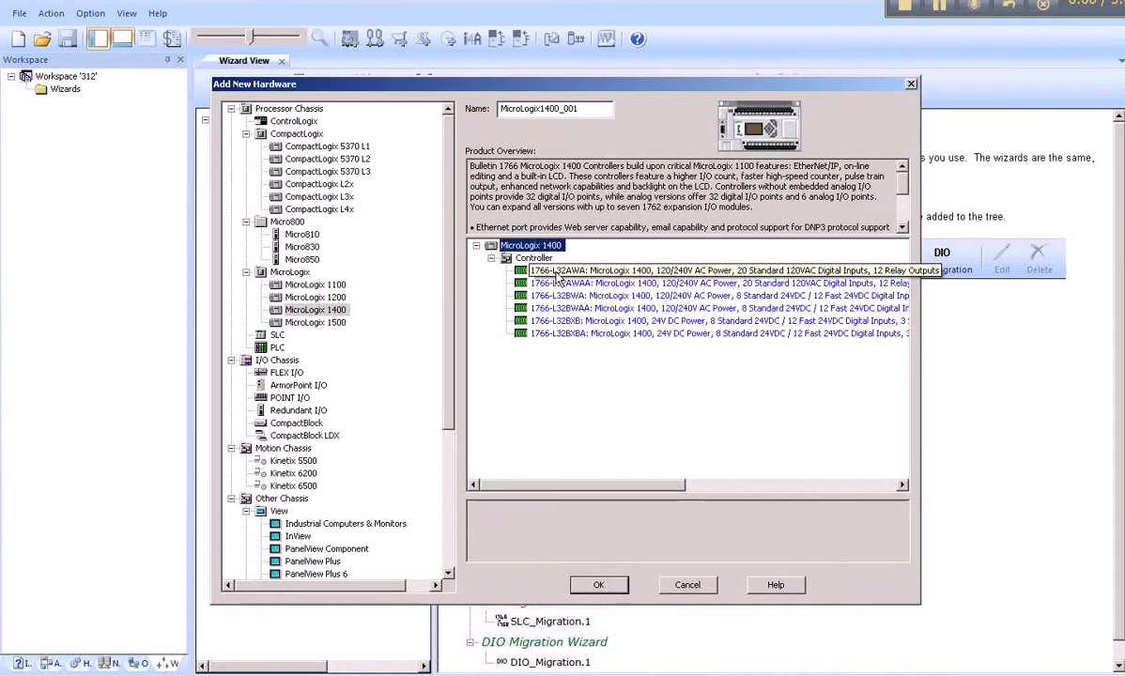
{"action": "left_click", "coordinate": [714, 271]}
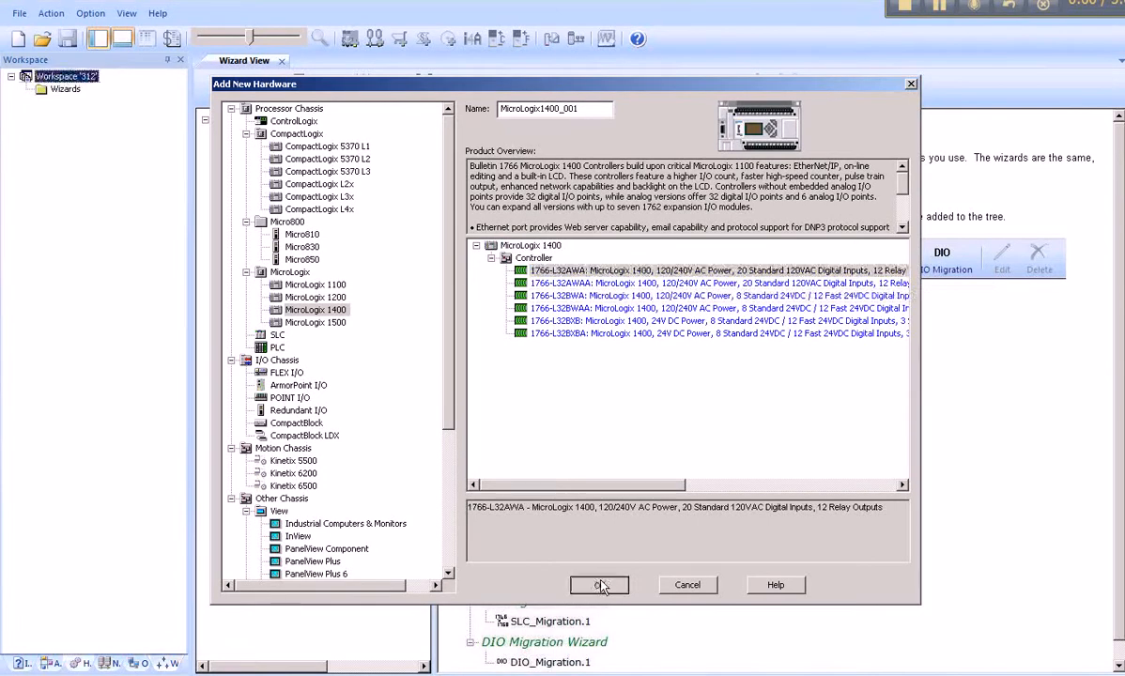
{"action": "left_click", "coordinate": [599, 584]}
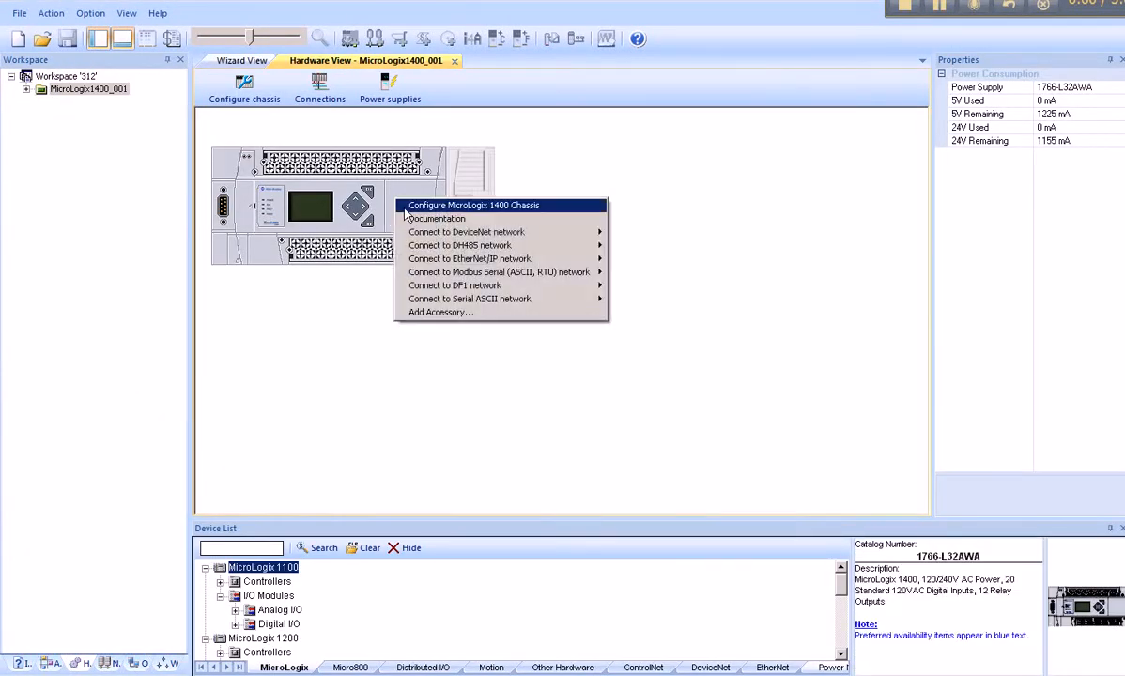
{"action": "mouse_move", "coordinate": [460, 244]}
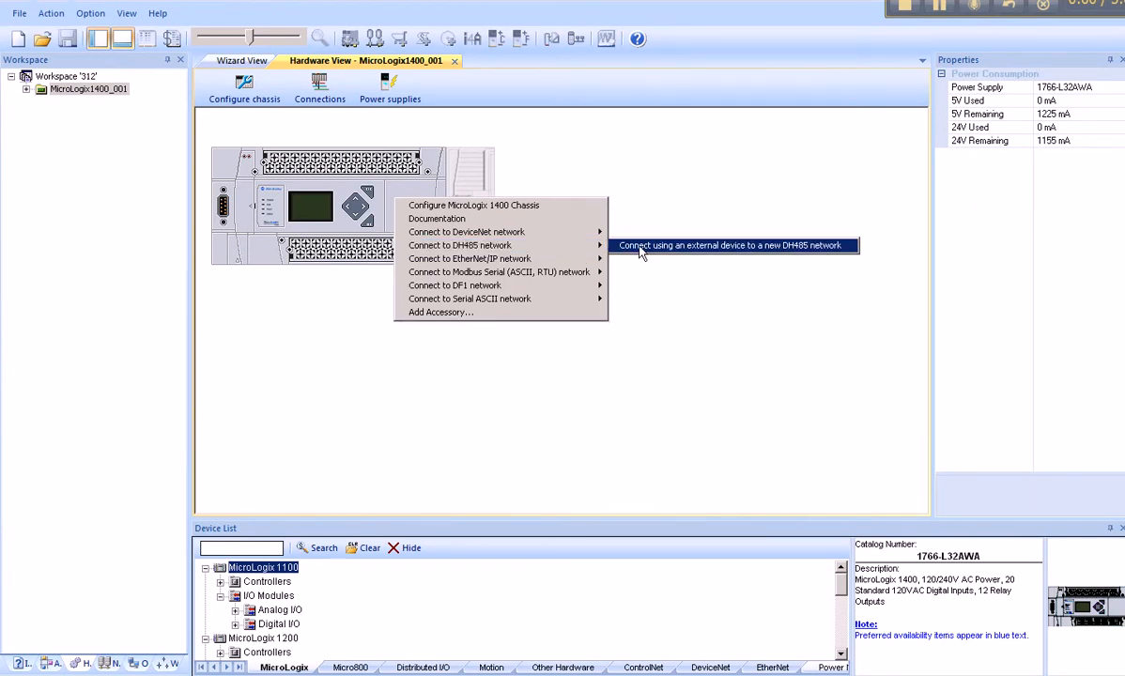
Connect the controller to new network DH485001 through a 1761-NET-AIC interface
{"action": "left_click", "coordinate": [728, 244]}
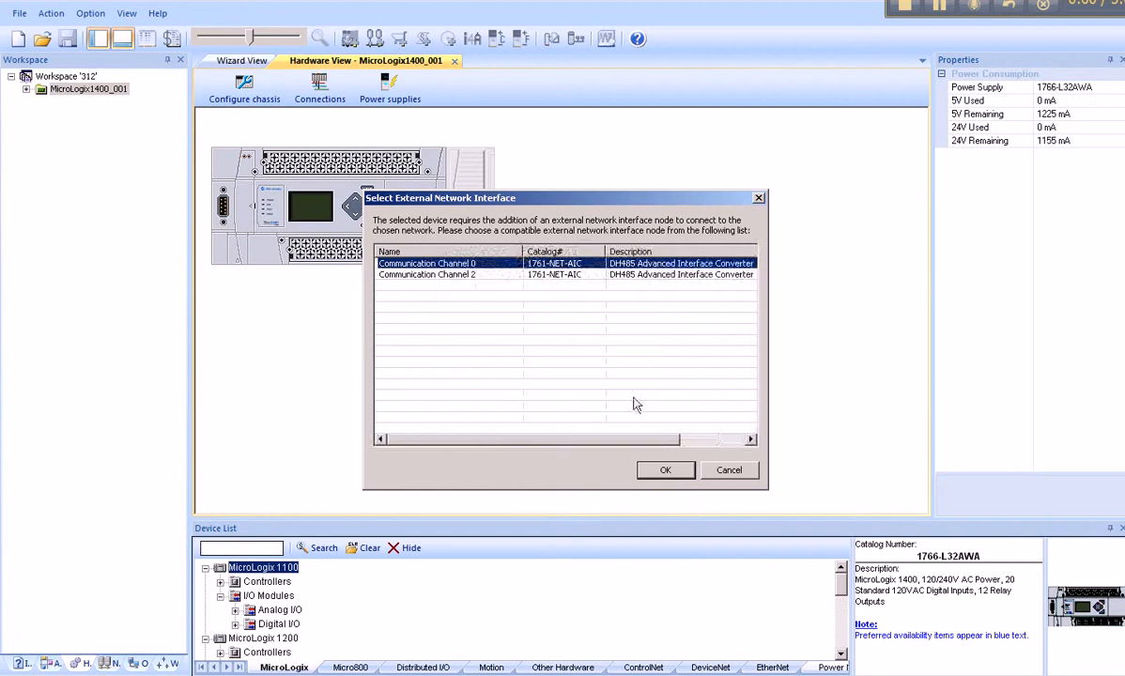
{"action": "left_click", "coordinate": [665, 470]}
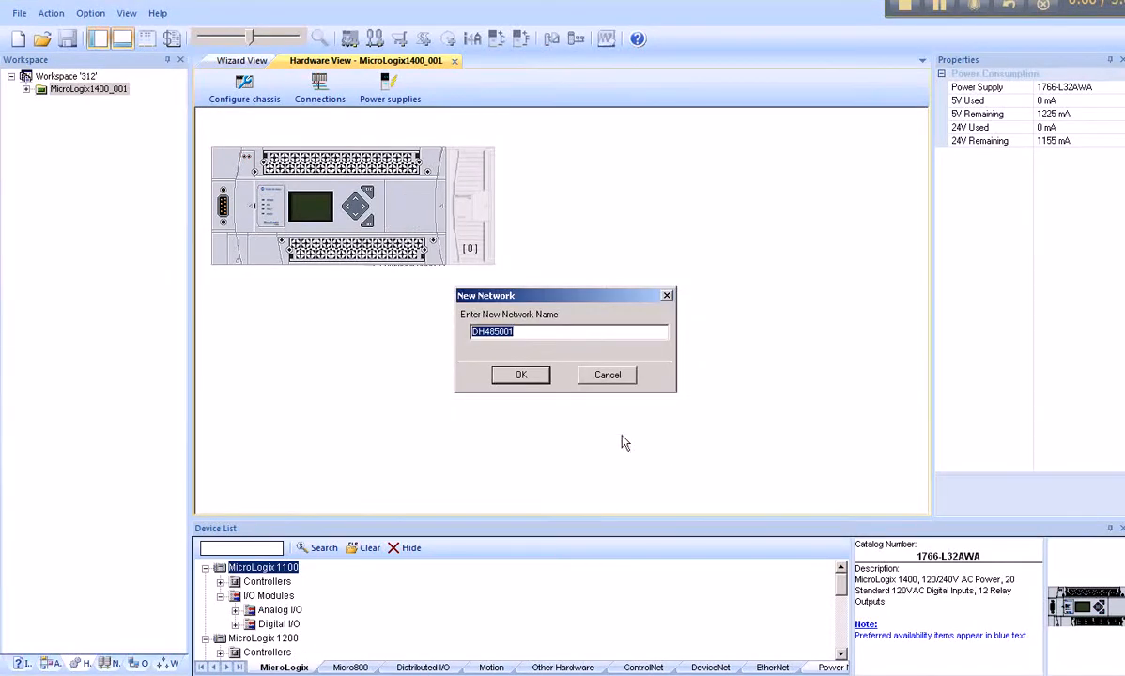
{"action": "mouse_move", "coordinate": [522, 375]}
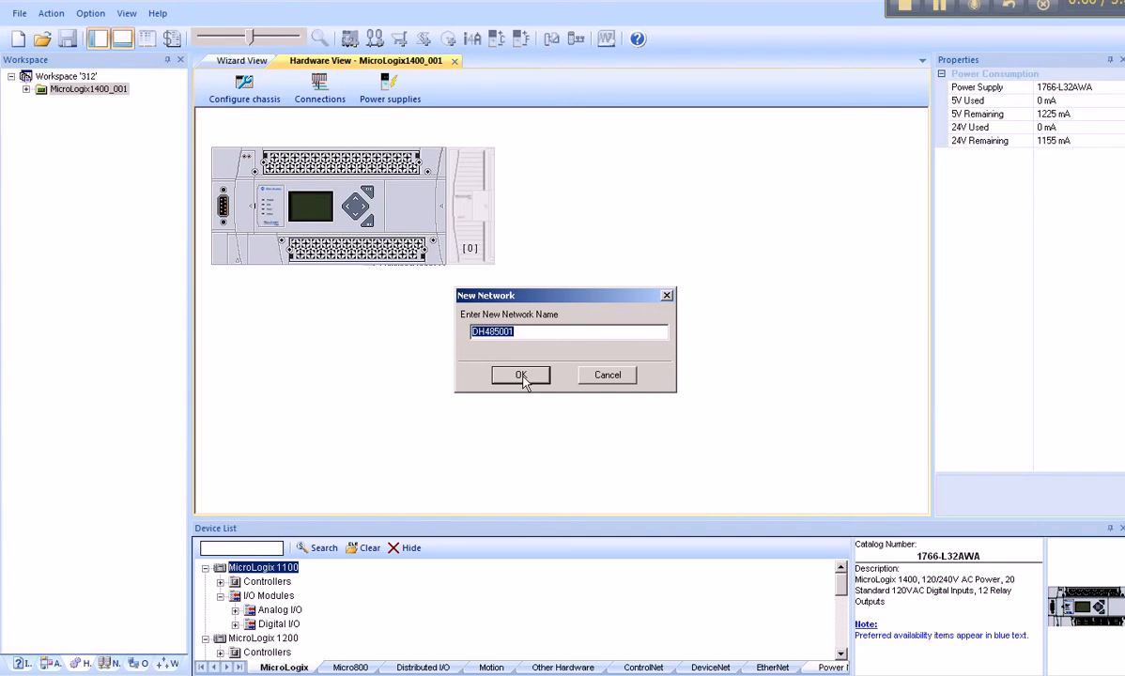
{"action": "left_click", "coordinate": [521, 376]}
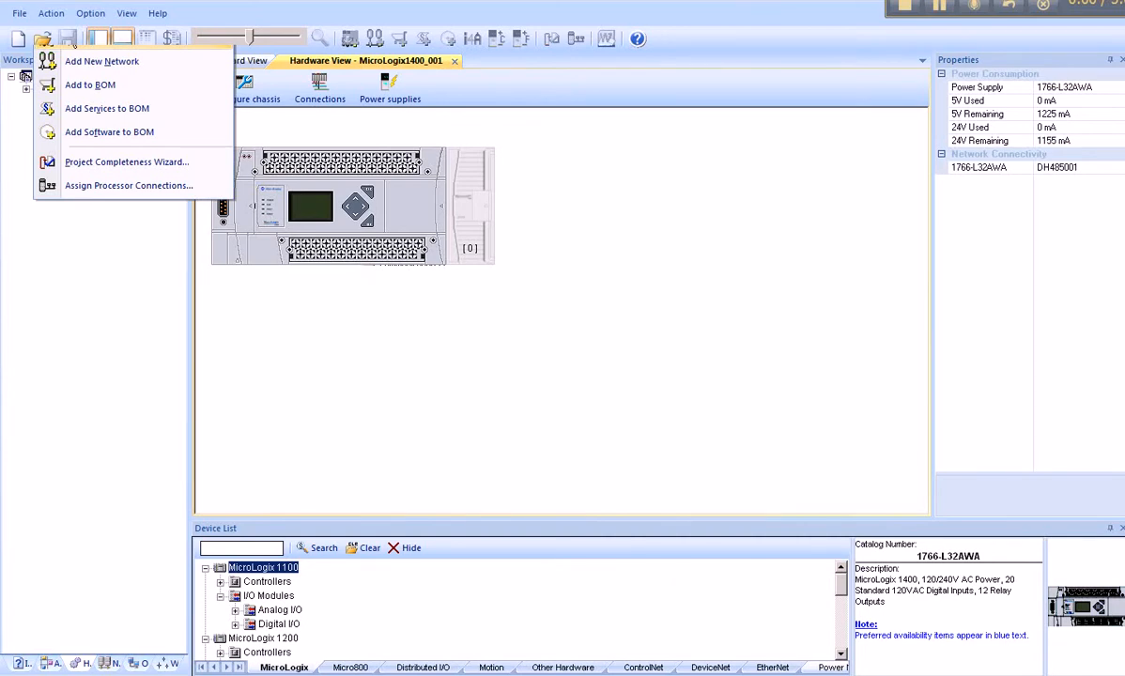
{"action": "mouse_move", "coordinate": [128, 82]}
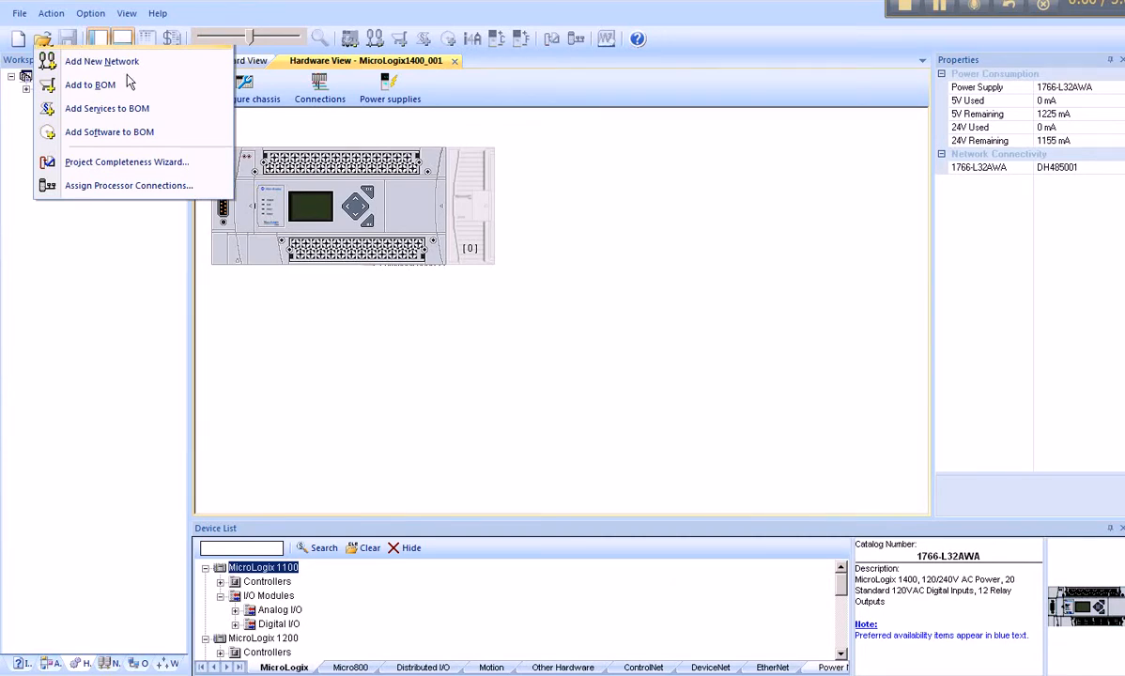
Add the RACO Verbatim Gateway 321VPLC-4C-32AB from Encompass Partner Products
{"action": "left_click", "coordinate": [101, 60]}
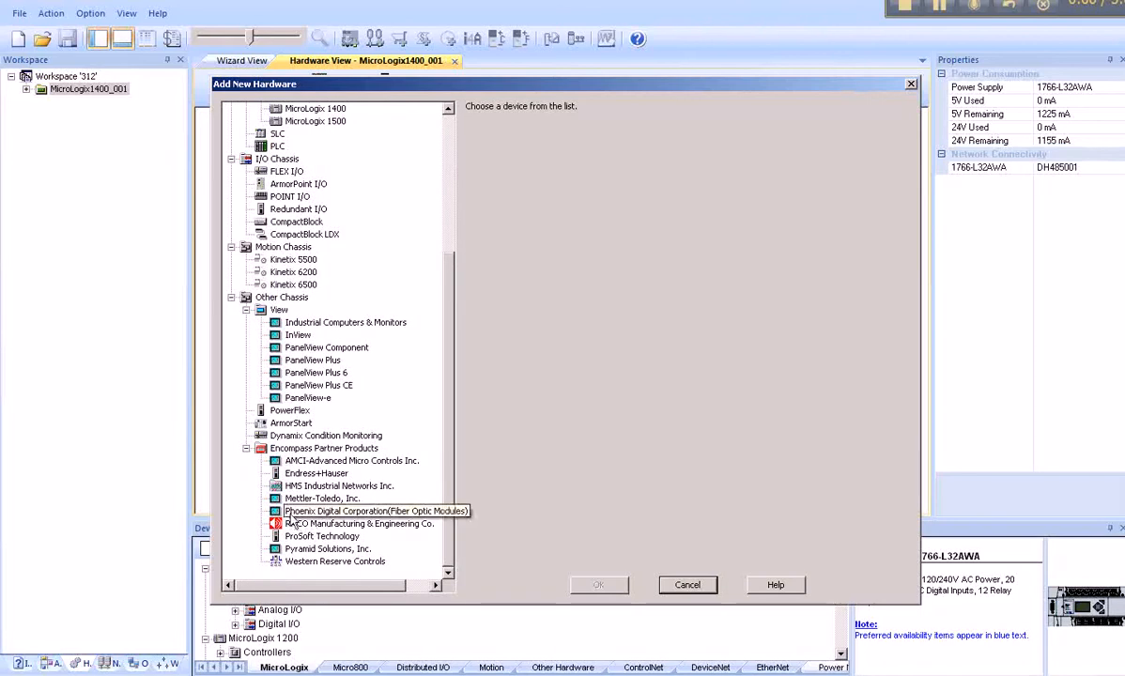
{"action": "left_click", "coordinate": [323, 447]}
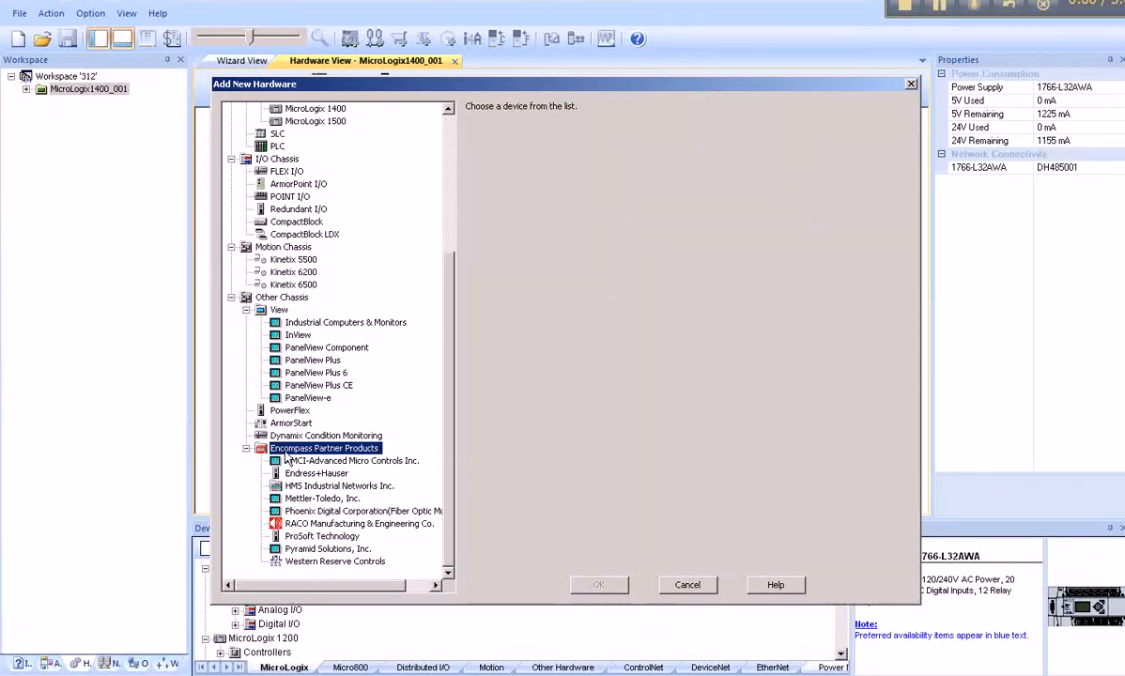
{"action": "mouse_move", "coordinate": [297, 522]}
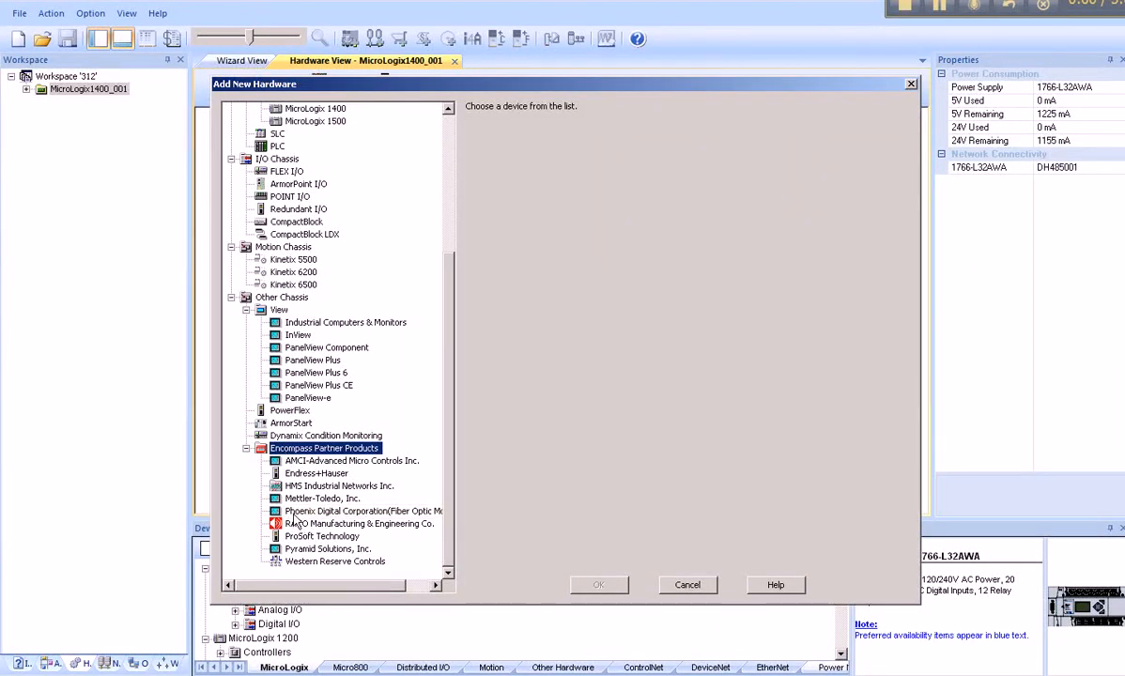
{"action": "left_click", "coordinate": [359, 523]}
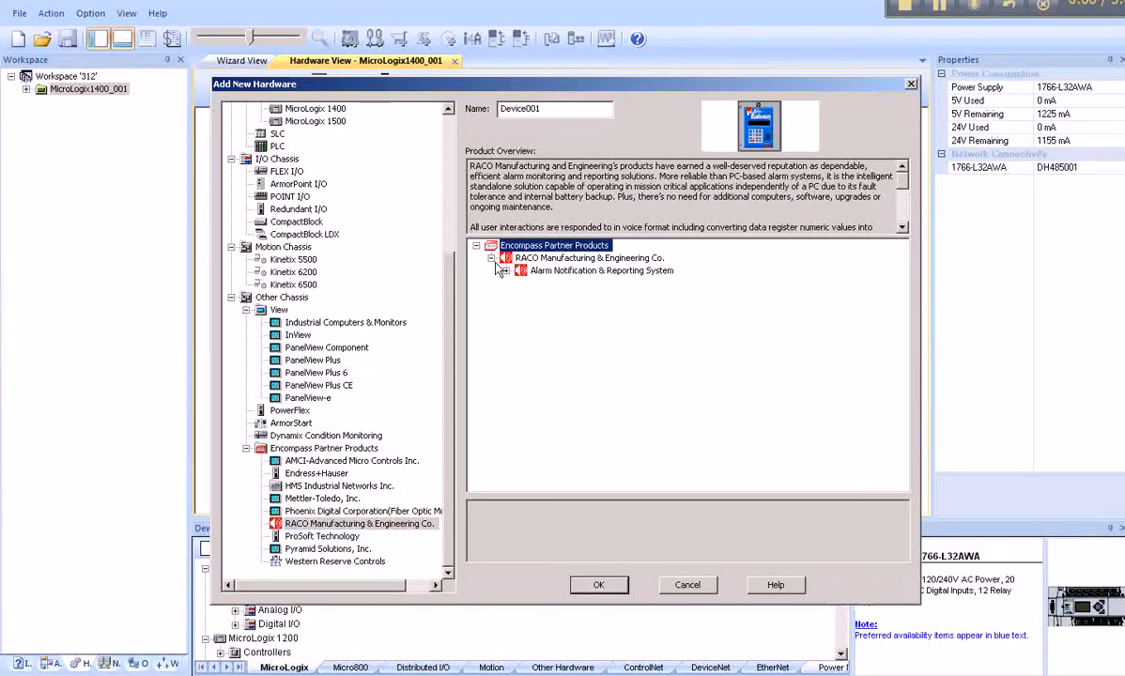
{"action": "left_click", "coordinate": [505, 270]}
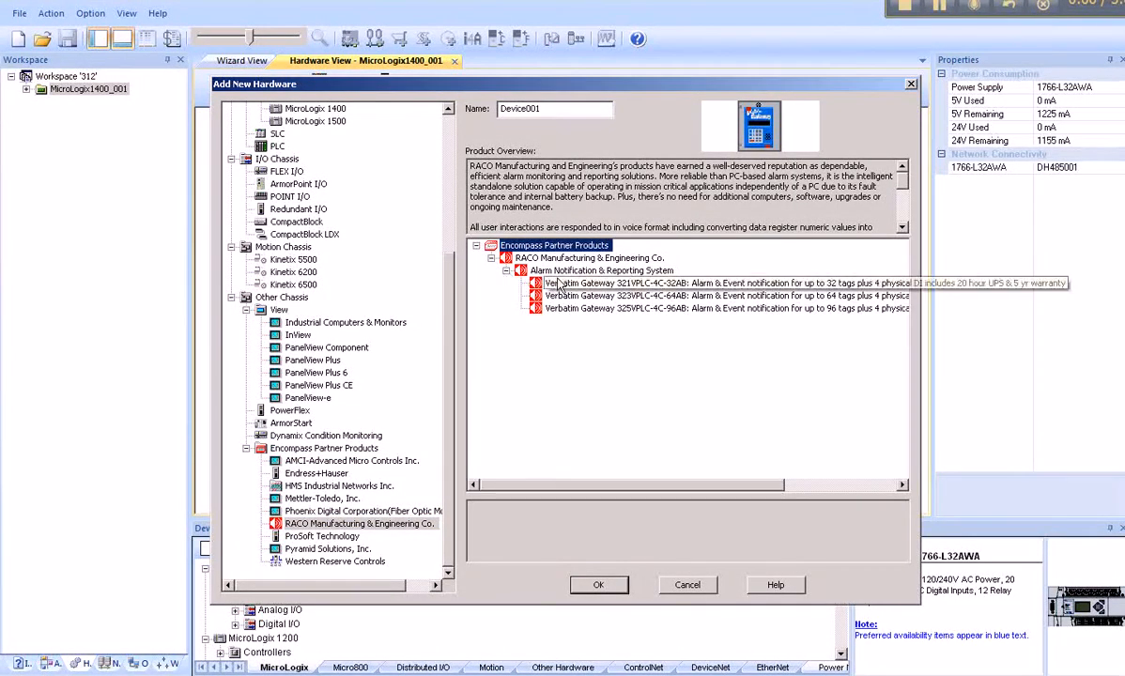
{"action": "left_click", "coordinate": [723, 282]}
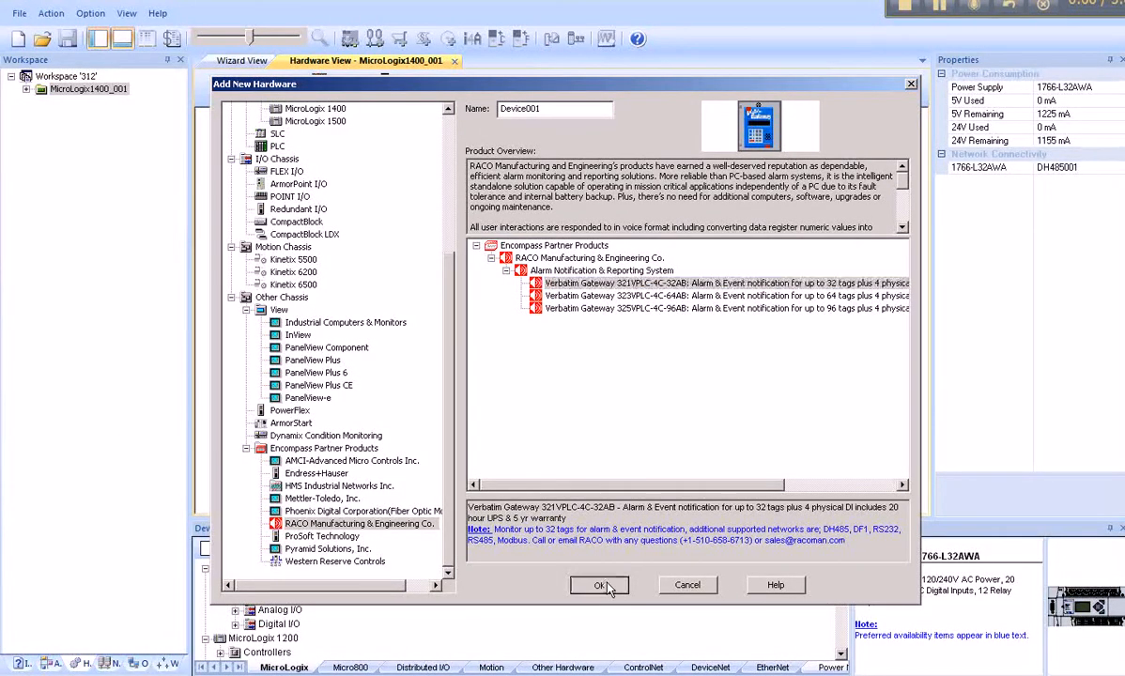
{"action": "left_click", "coordinate": [602, 586]}
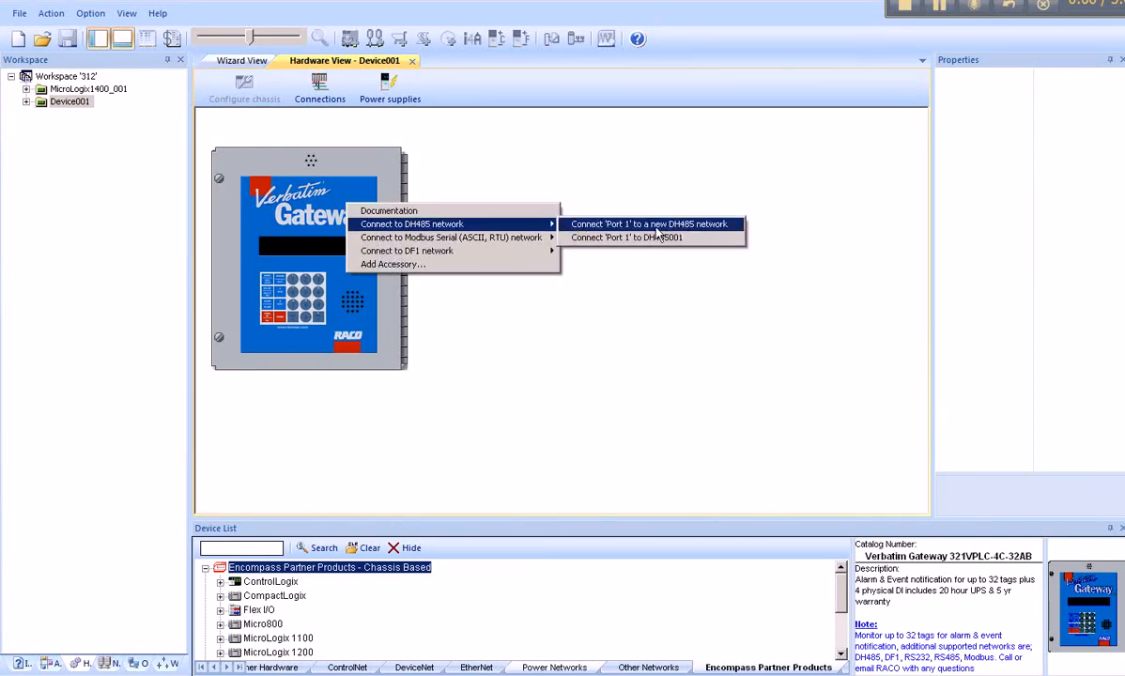
{"action": "mouse_move", "coordinate": [653, 237]}
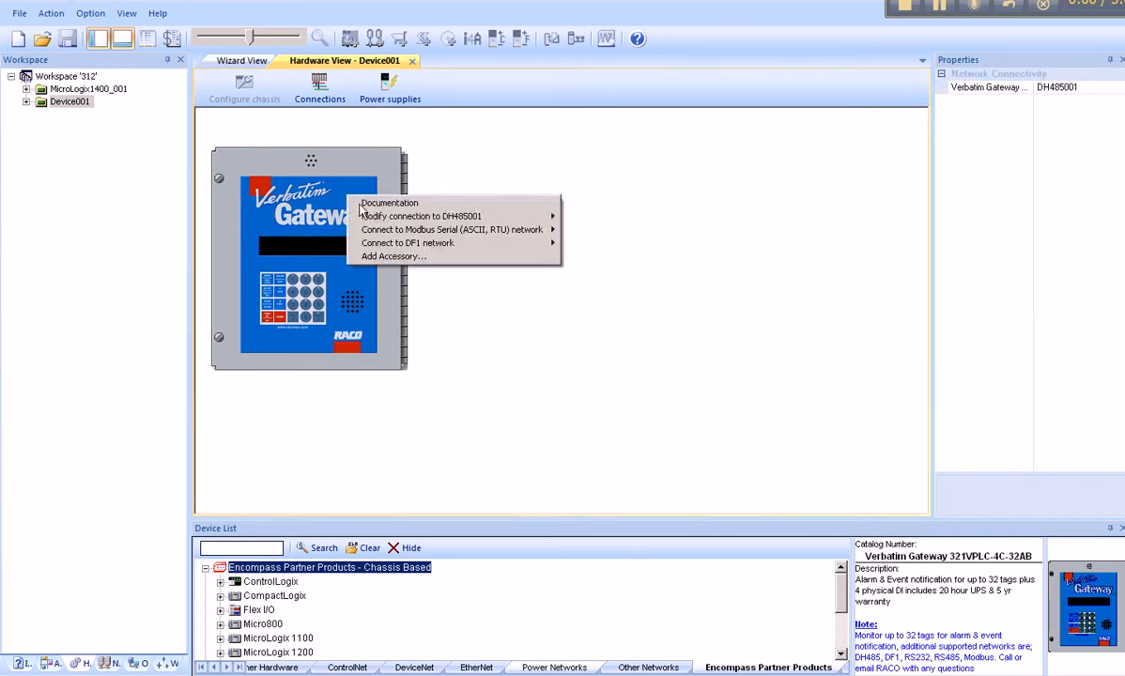
Open the gateway's Add Accessory choices after joining DH485001
{"action": "left_click", "coordinate": [392, 255]}
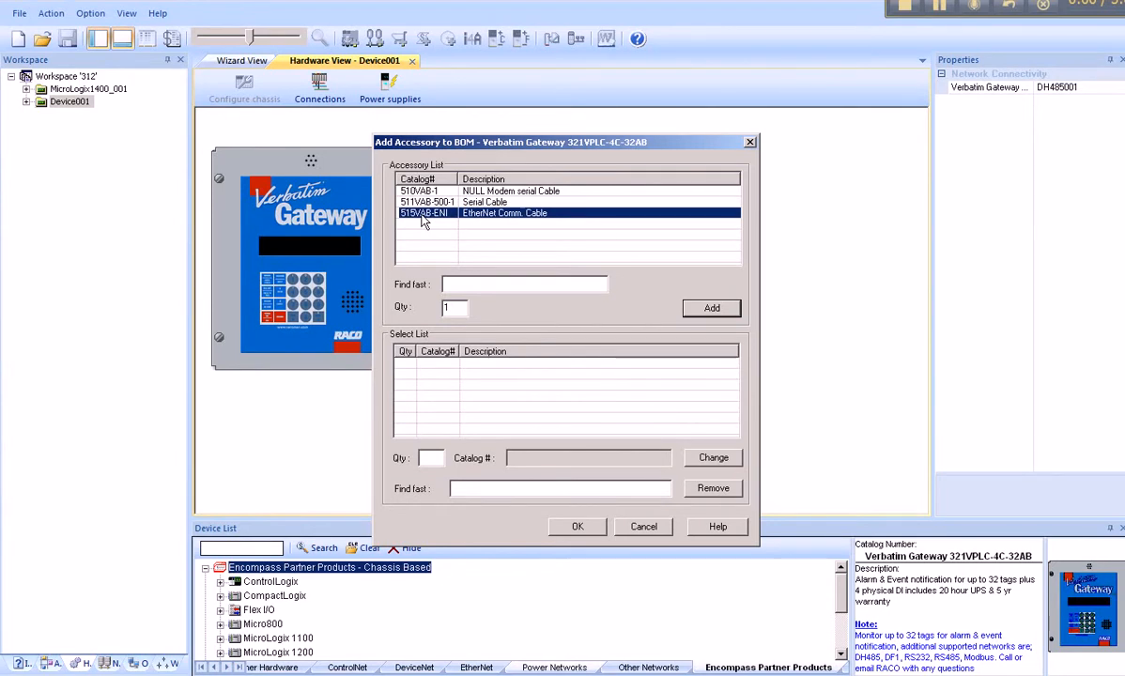
Add the 519VAB-ENI EtherNet Comm. Cable accessory to the gateway's BOM
{"action": "left_click", "coordinate": [710, 308]}
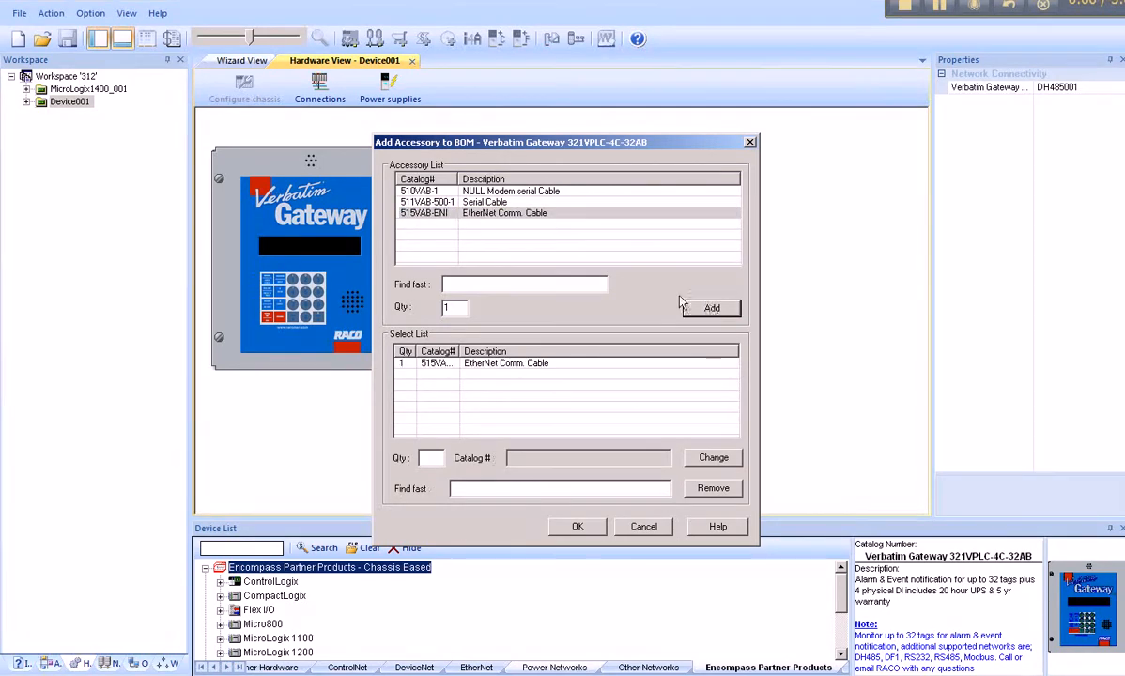
{"action": "left_click", "coordinate": [576, 526]}
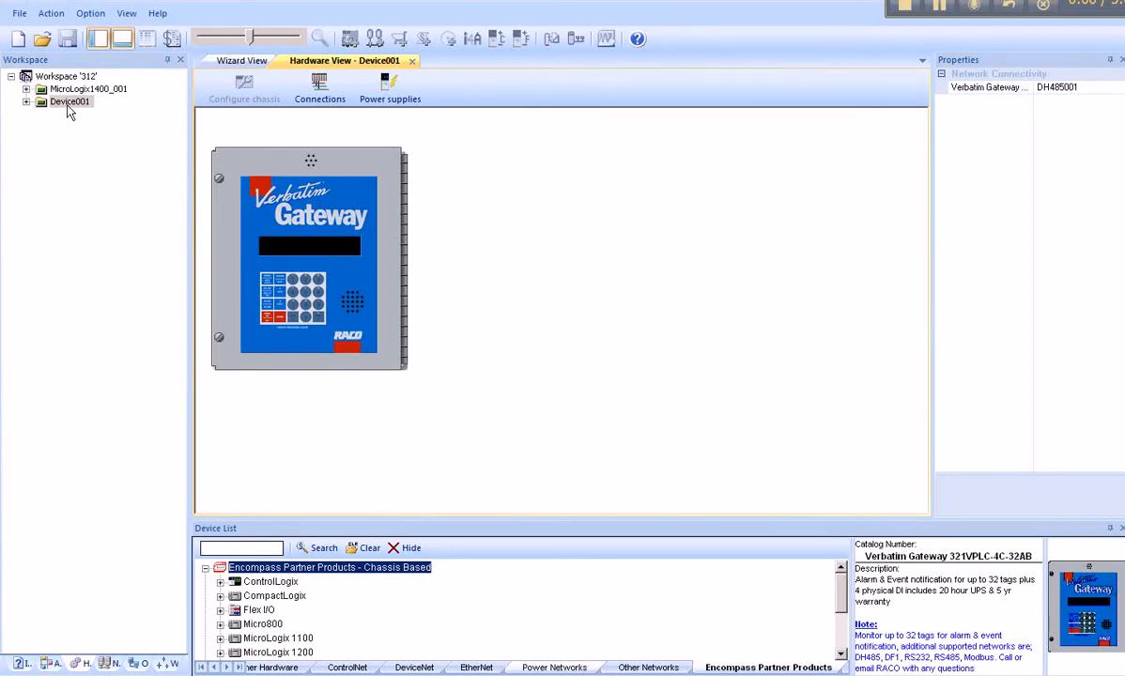
Select Device001 in the workspace tree and rename it VerbatimGateway
{"action": "left_click", "coordinate": [72, 101]}
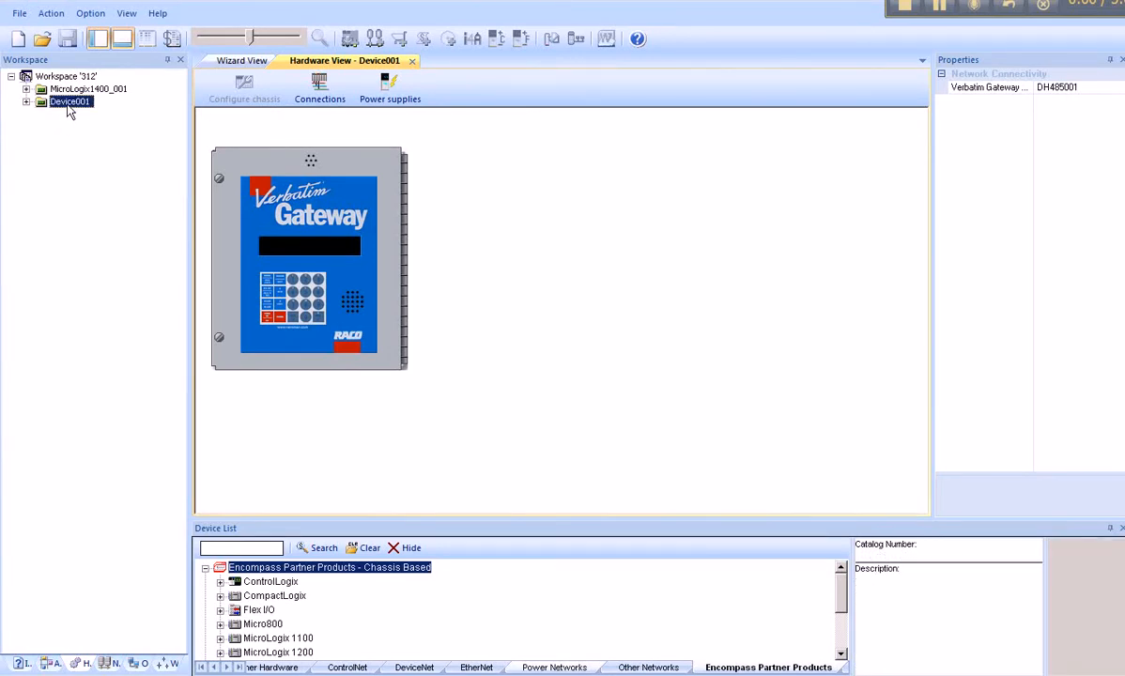
{"action": "double_click", "coordinate": [70, 101]}
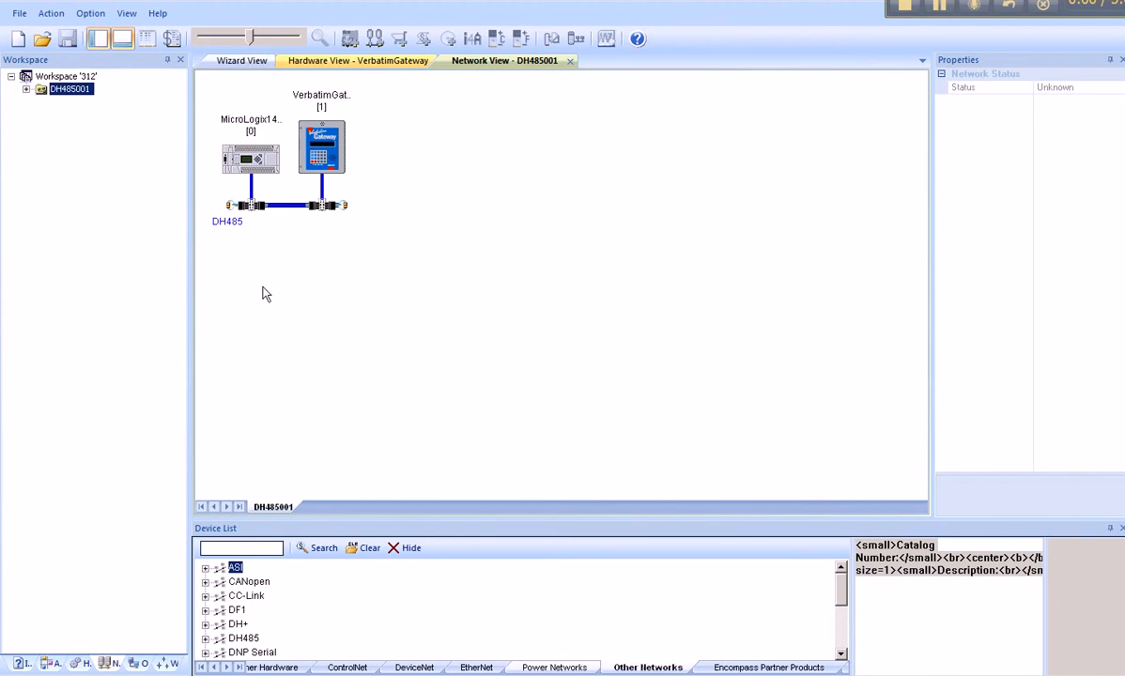
{"action": "mouse_move", "coordinate": [252, 139]}
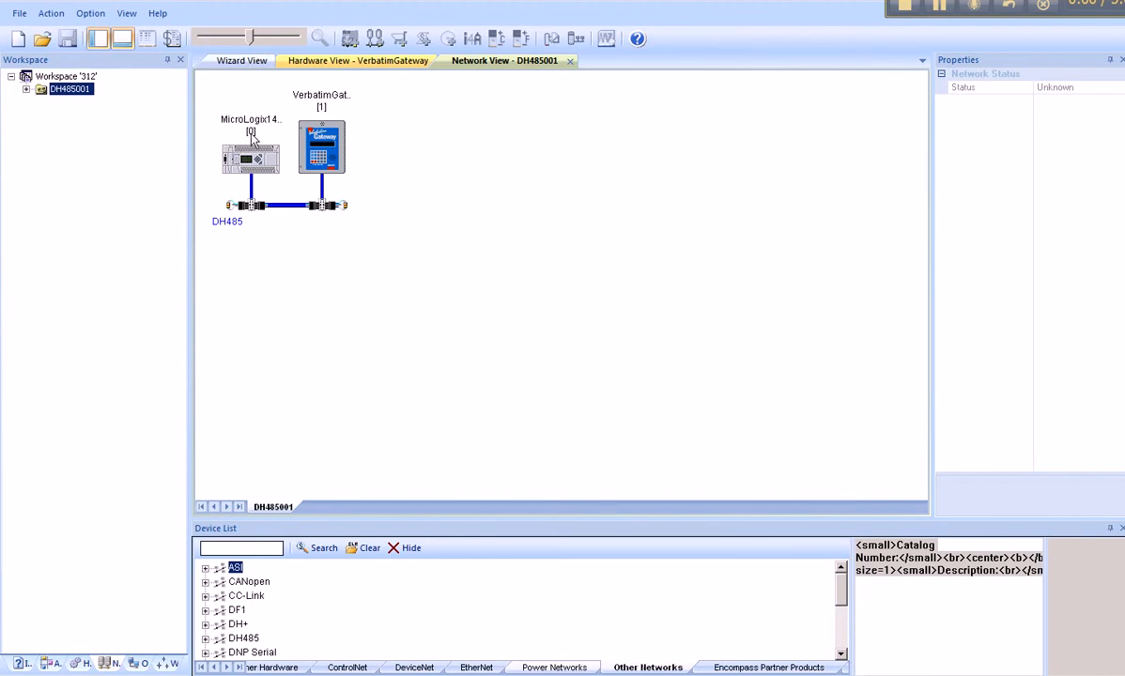
{"action": "mouse_move", "coordinate": [300, 135]}
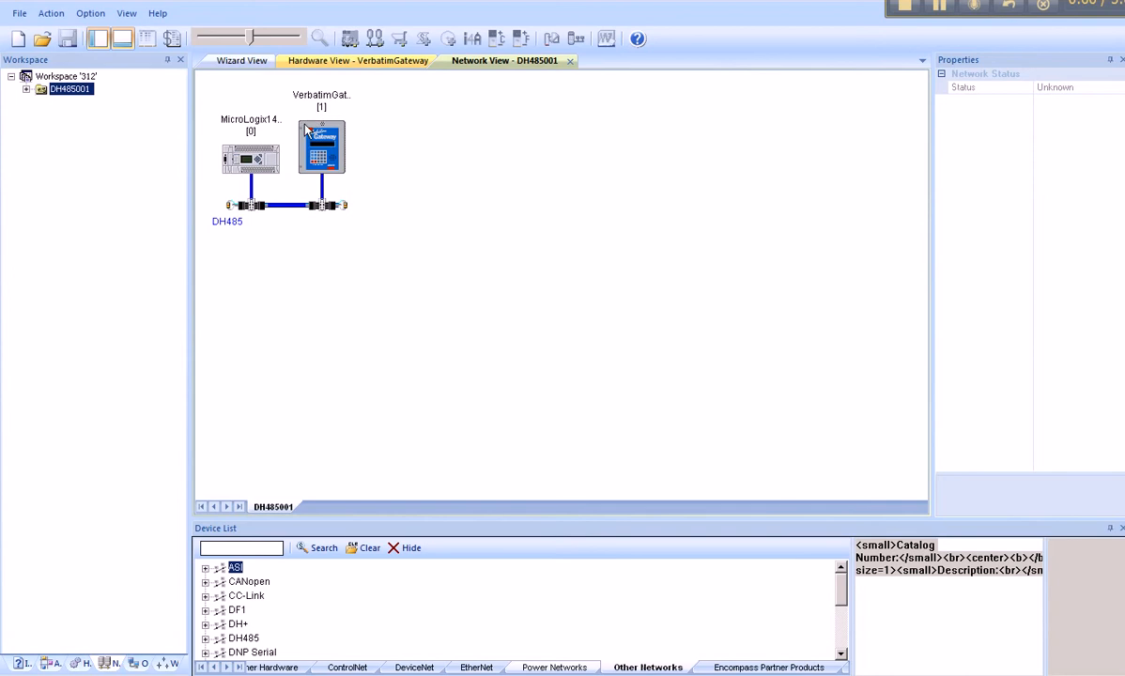
Save workspace 312, review the Project BOM totaling 855.00, and close it
{"action": "left_click", "coordinate": [19, 13]}
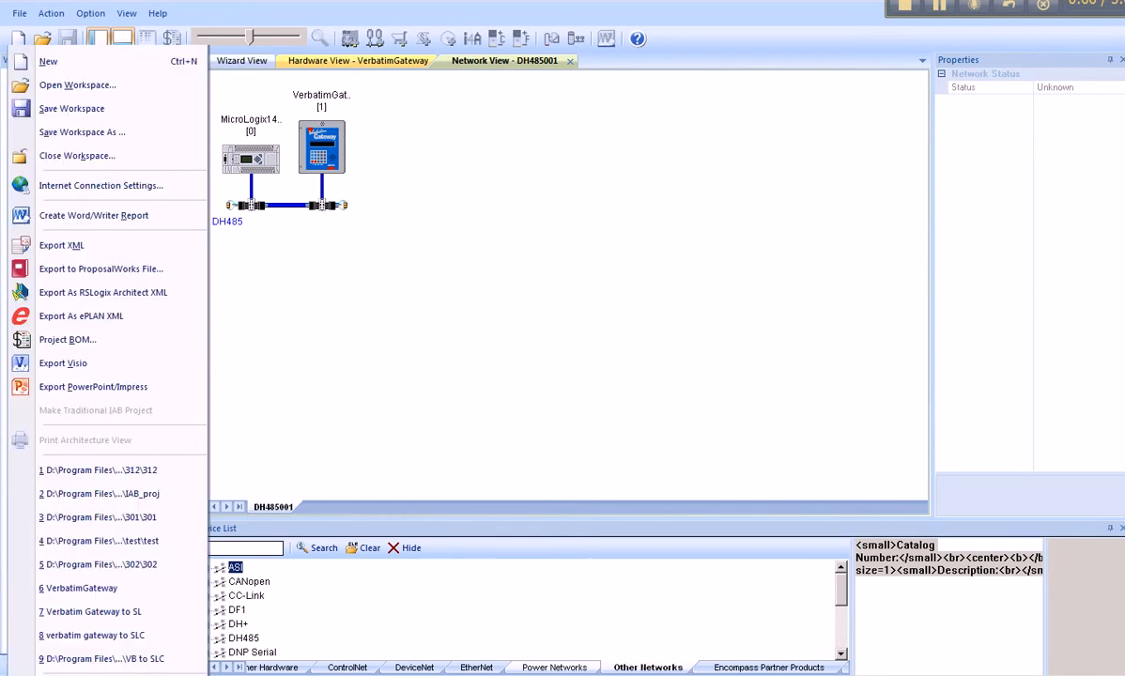
{"action": "mouse_move", "coordinate": [68, 338]}
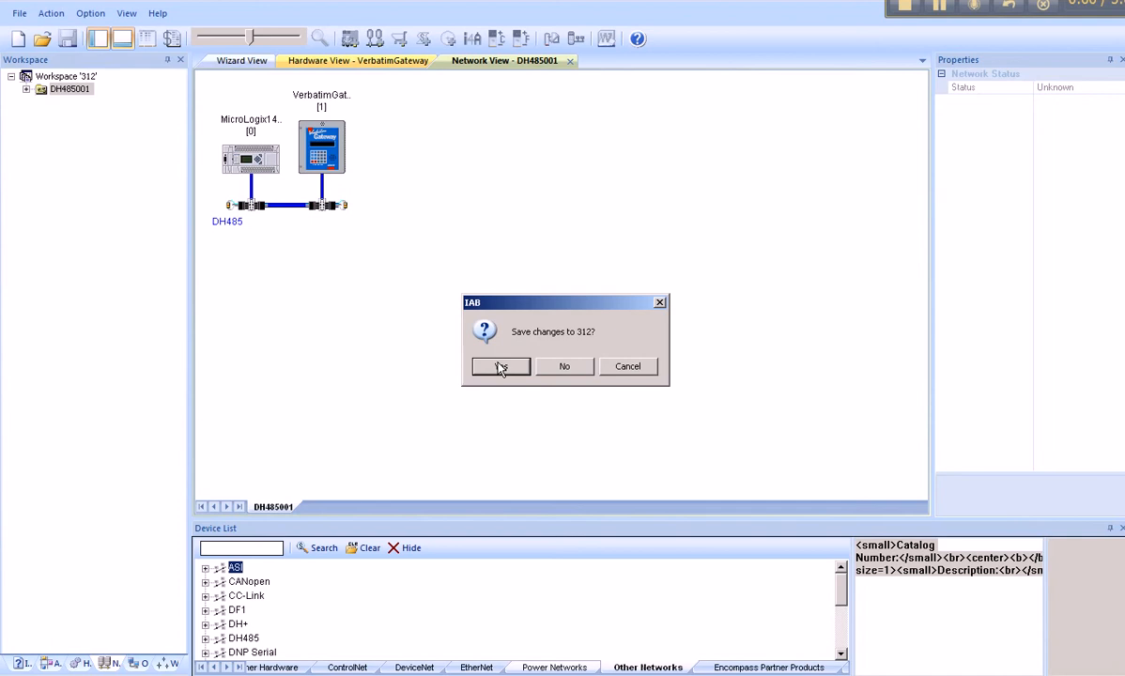
{"action": "left_click", "coordinate": [500, 366]}
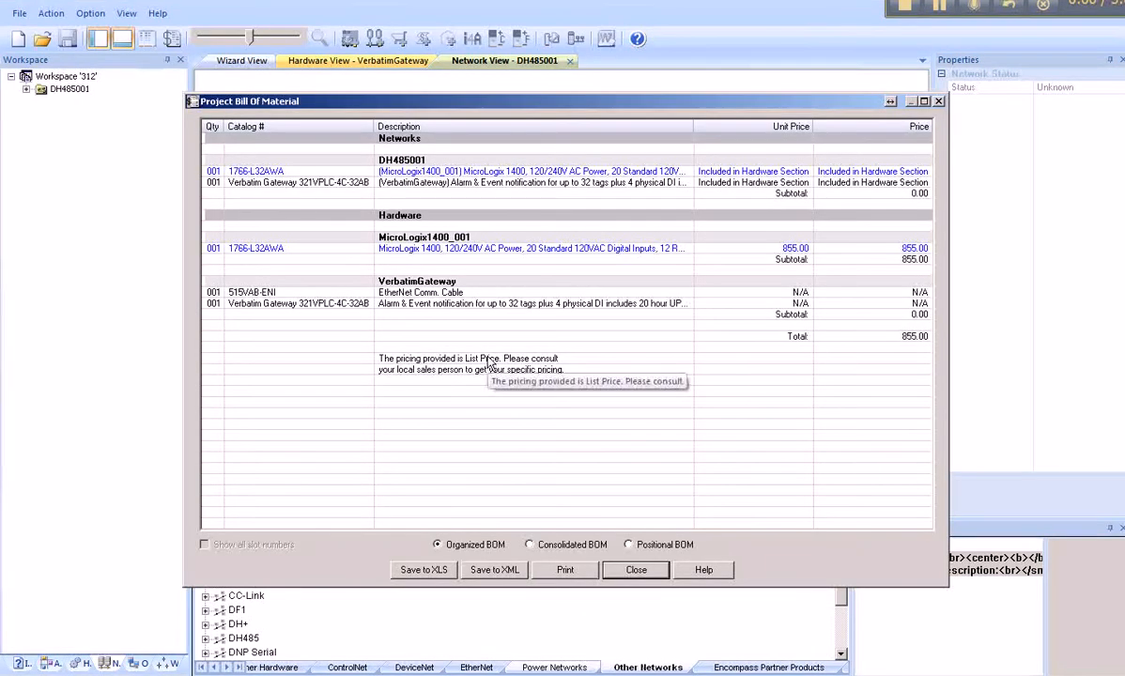
{"action": "mouse_move", "coordinate": [618, 560]}
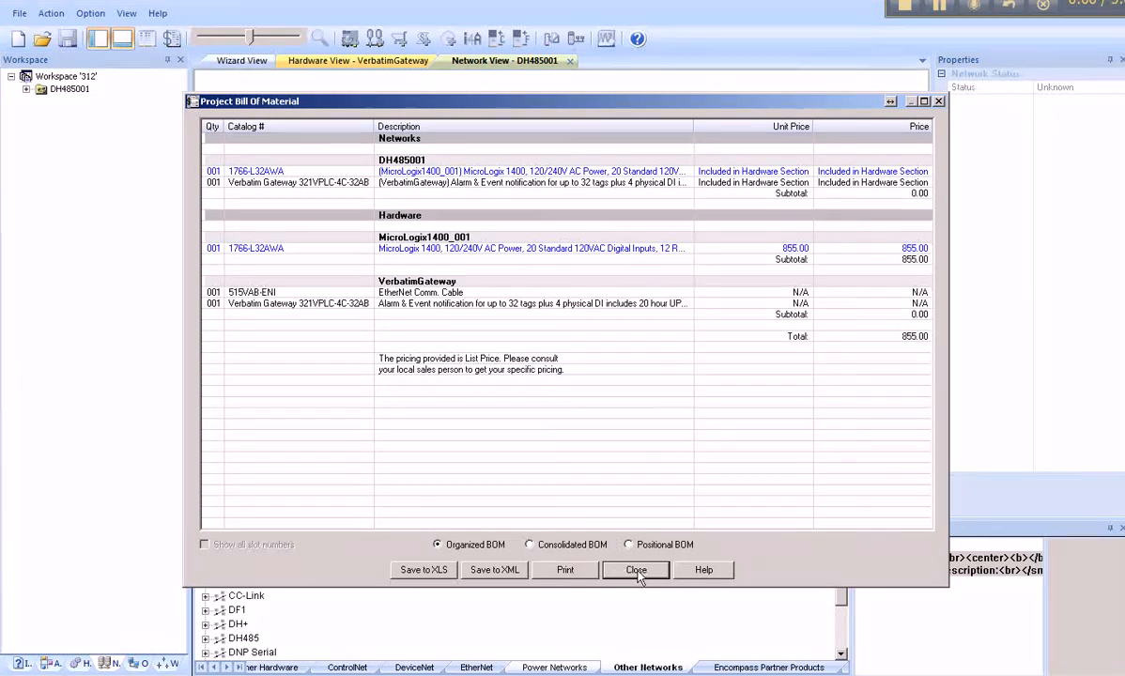
{"action": "left_click", "coordinate": [635, 571]}
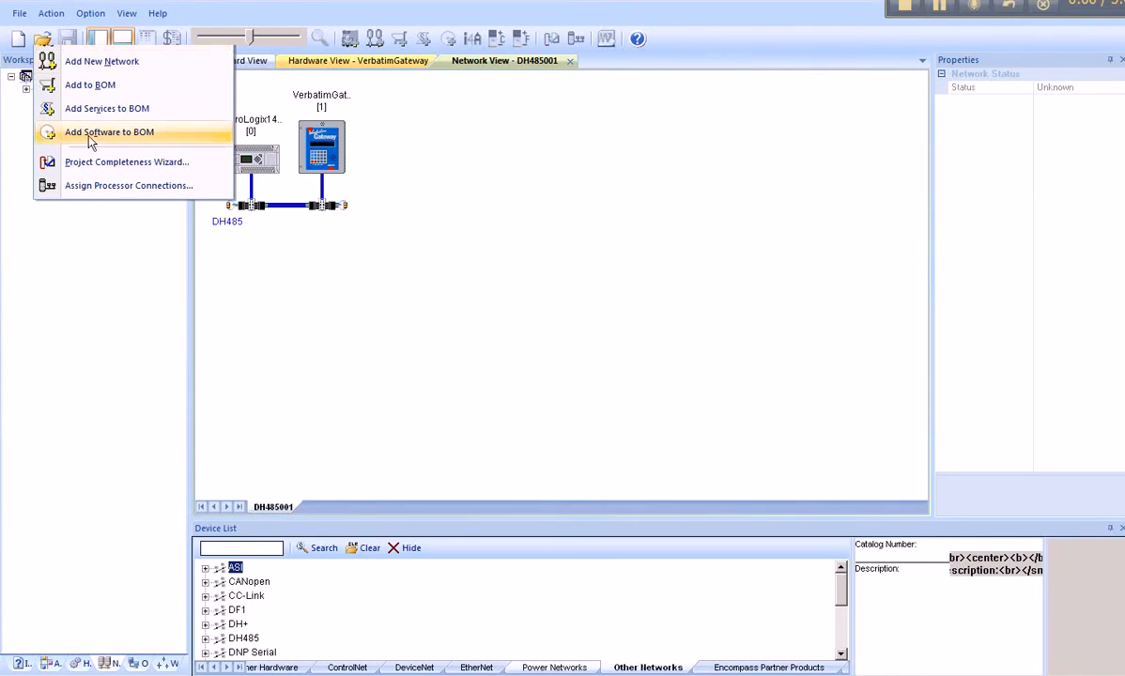
{"action": "mouse_move", "coordinate": [94, 169]}
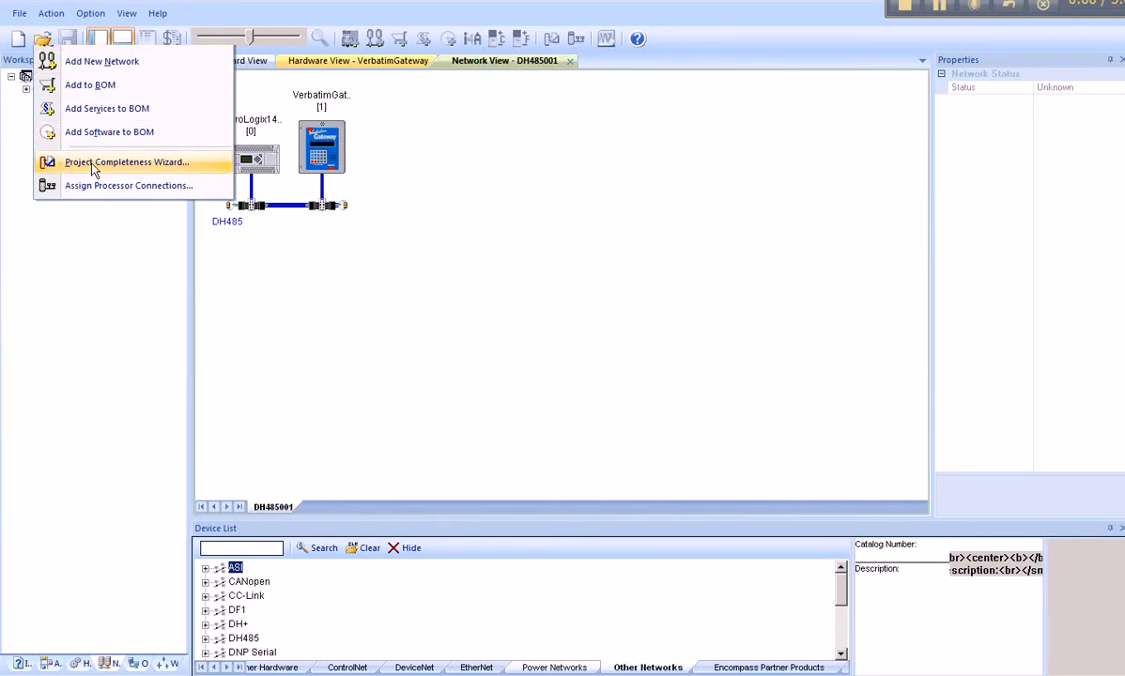
Run the Project Completeness Wizard checker and confirm no errors for the gateway
{"action": "left_click", "coordinate": [126, 161]}
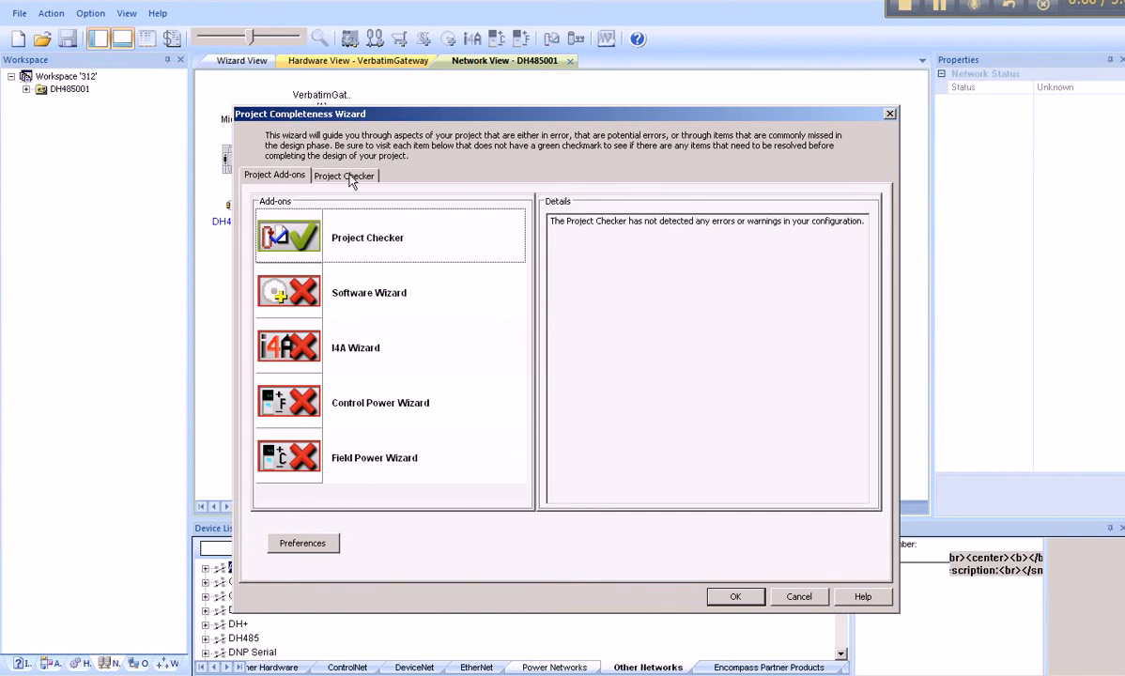
{"action": "left_click", "coordinate": [344, 177]}
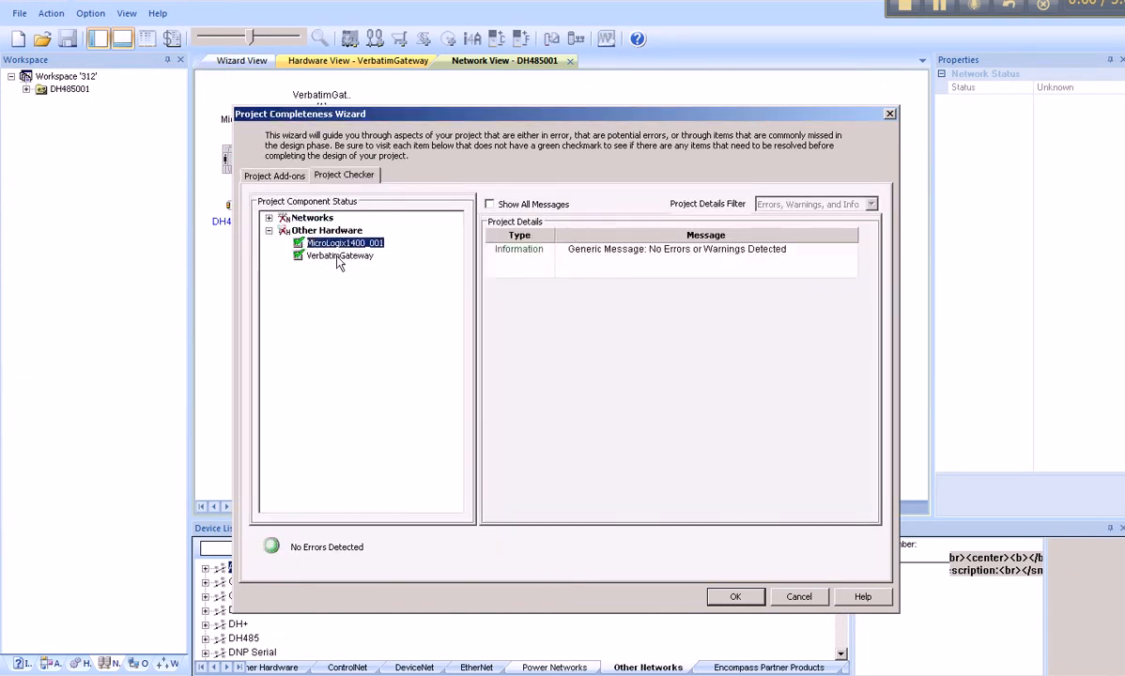
{"action": "left_click", "coordinate": [340, 256]}
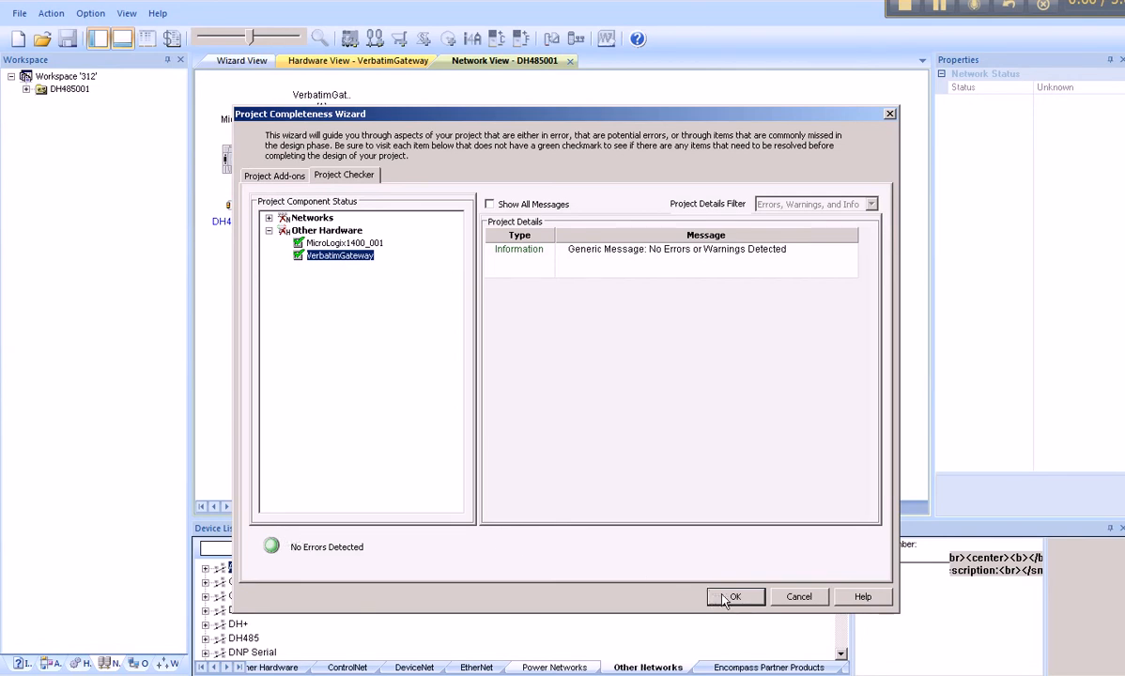
{"action": "left_click", "coordinate": [736, 597]}
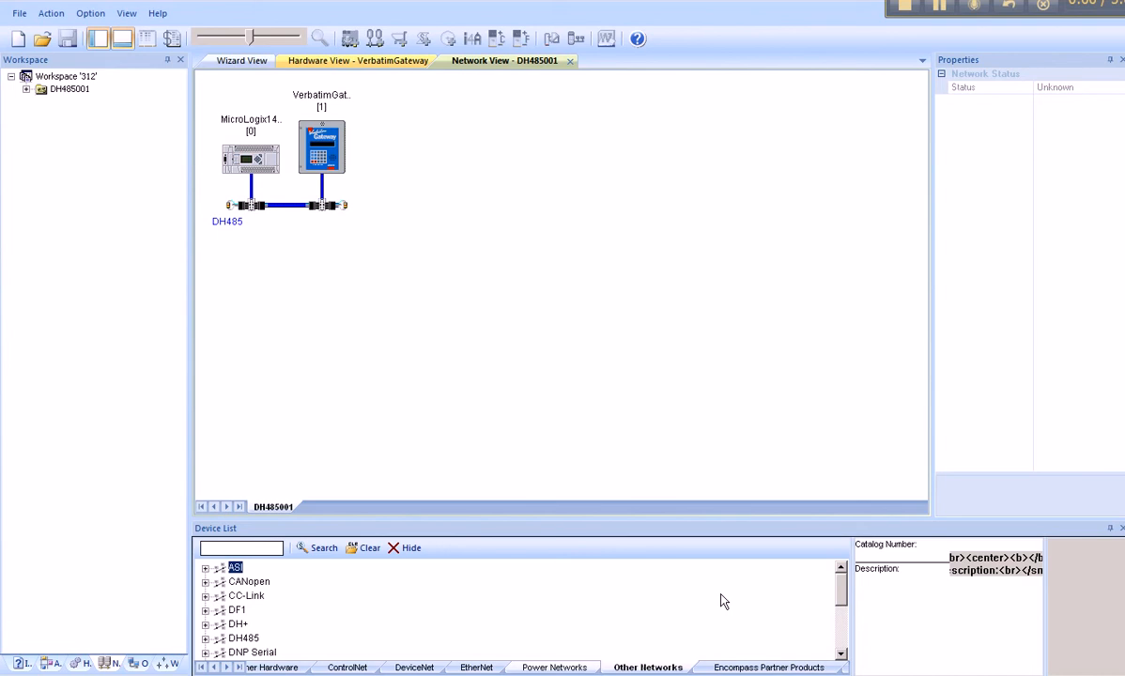
{"action": "mouse_move", "coordinate": [481, 271]}
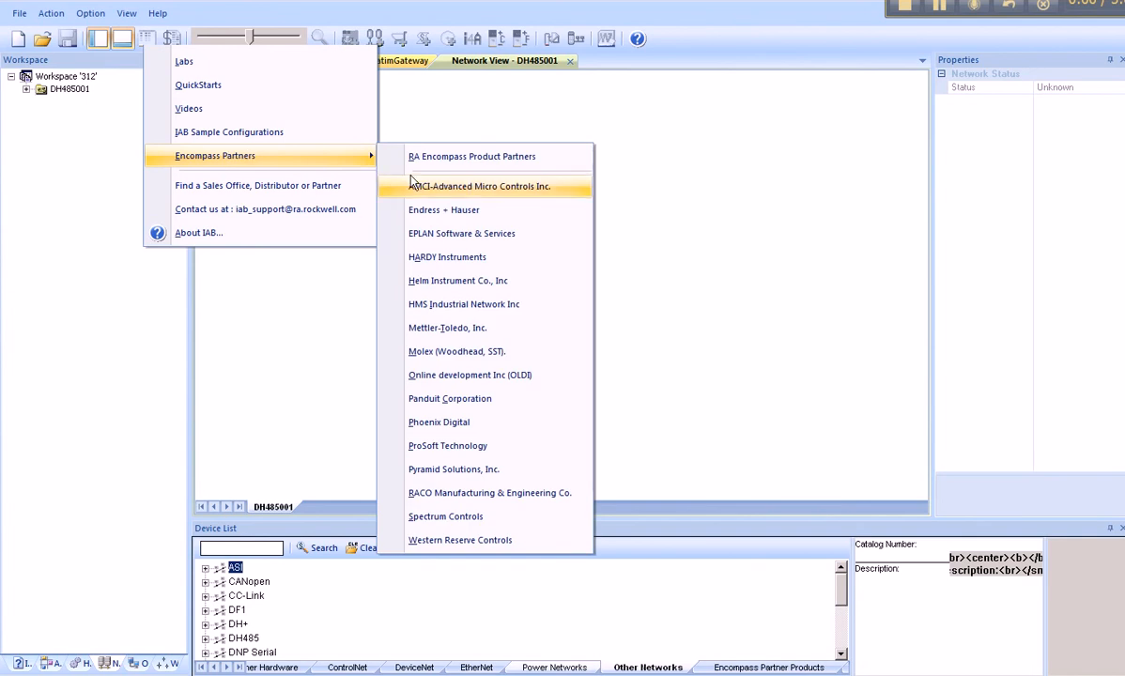
{"action": "mouse_move", "coordinate": [492, 492]}
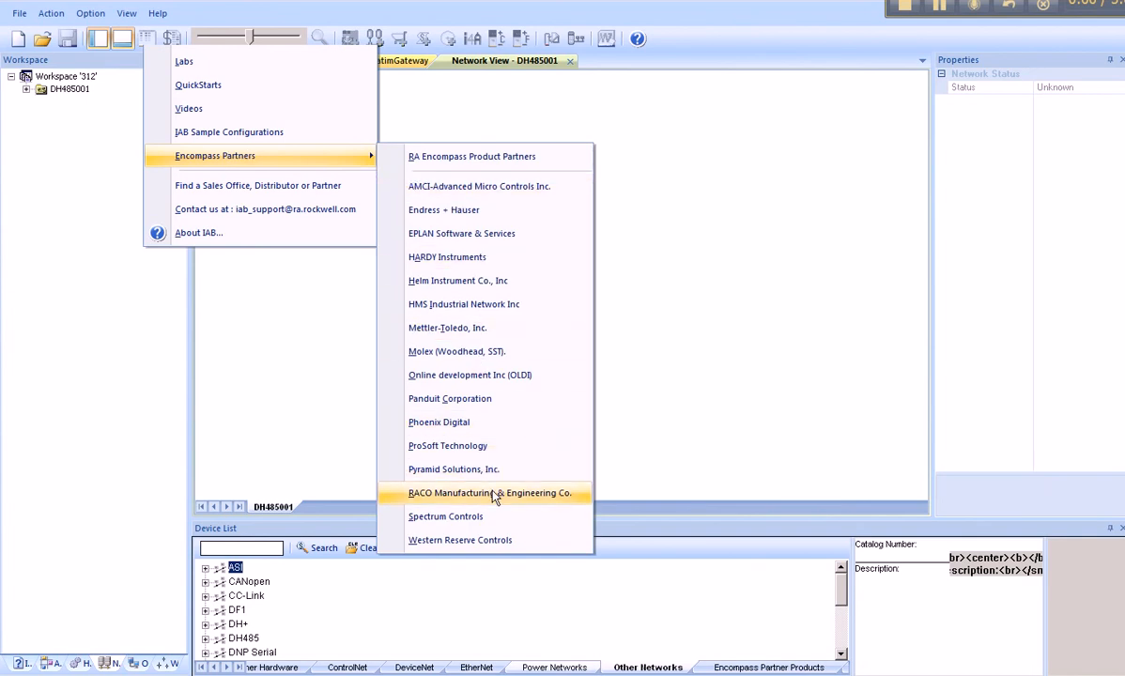